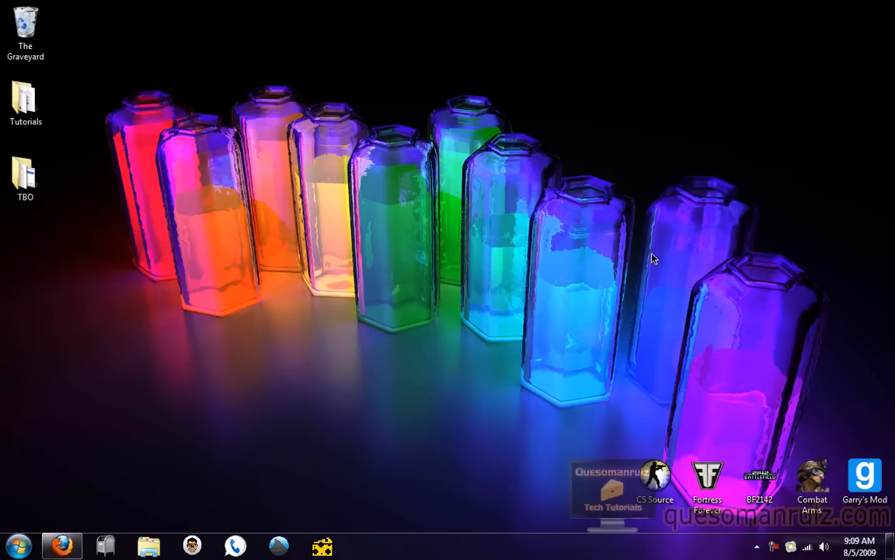
mouse_move(656, 249)
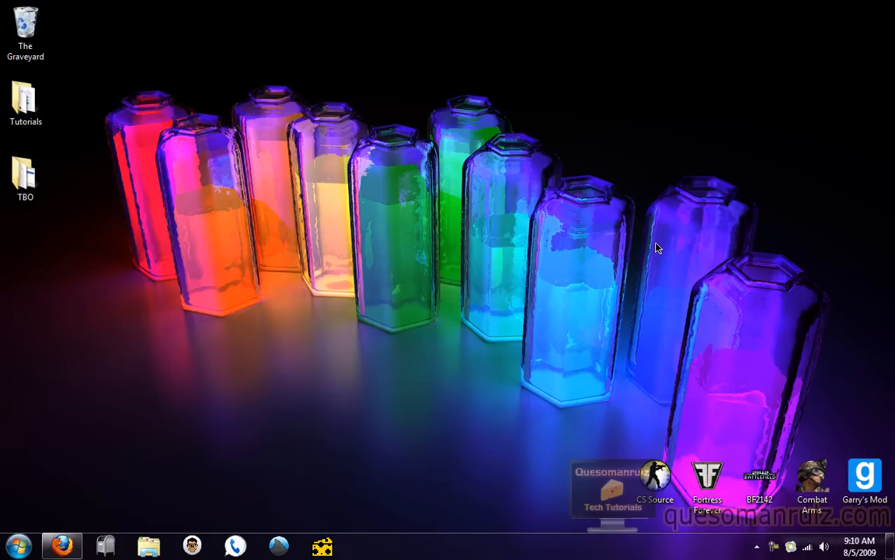
mouse_move(17, 466)
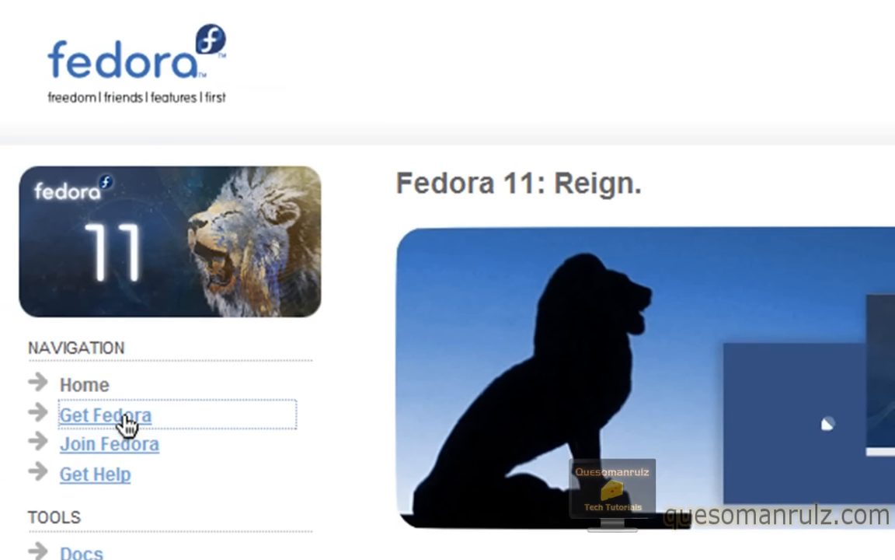
Go to the Get Fedora page and scroll to the Install Media DVD and CD download options
click(106, 413)
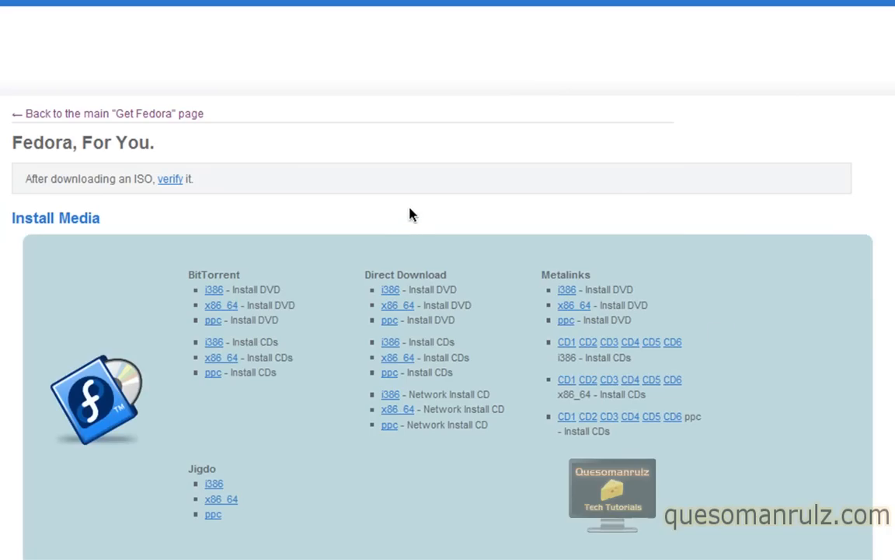
scroll(down, 3)
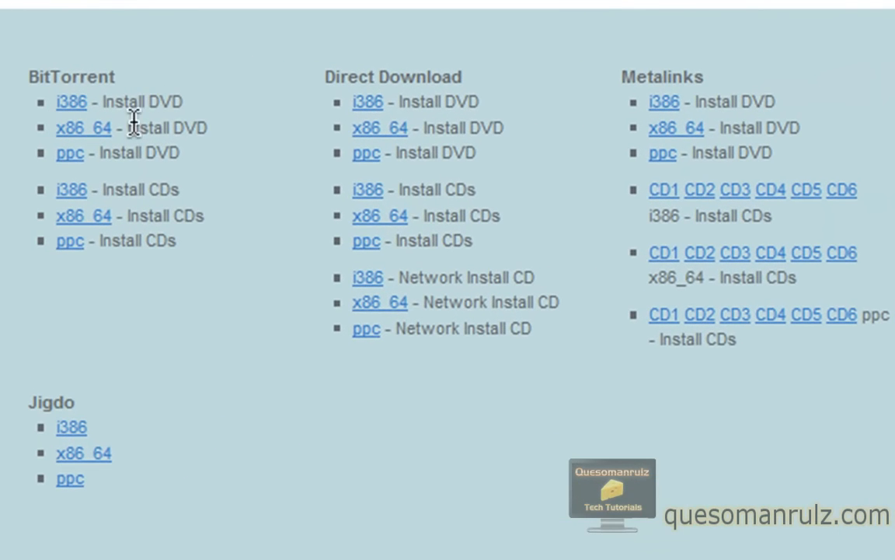
scroll(down, 3)
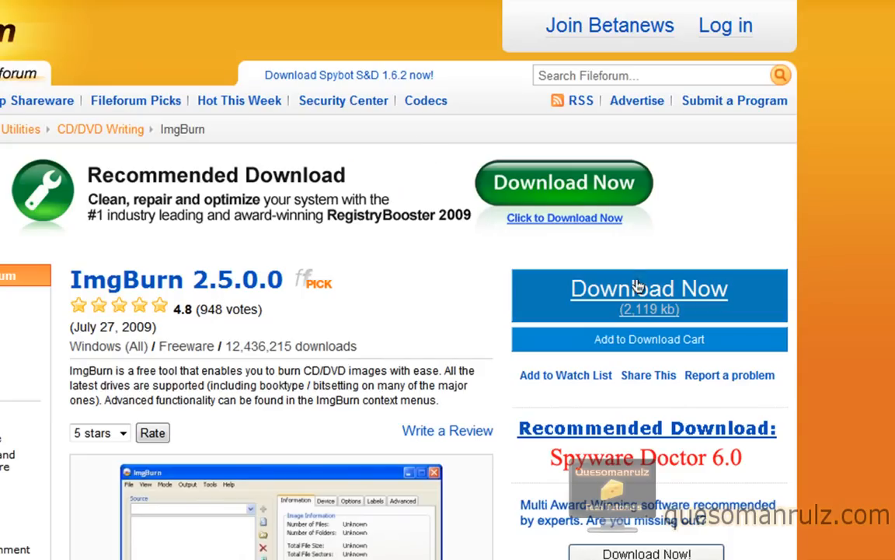
Download the ImgBurn 2.5.0.0 setup file from Fileforum and save it to disk
click(650, 288)
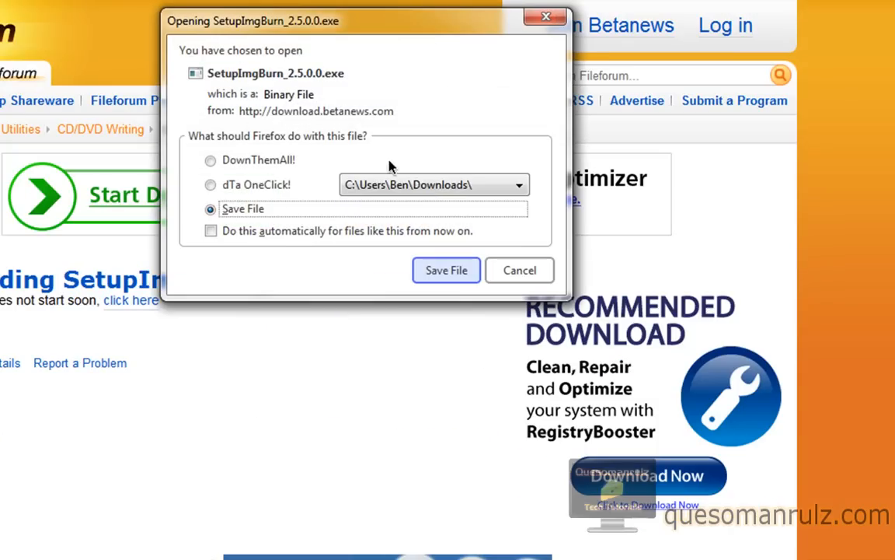
click(446, 270)
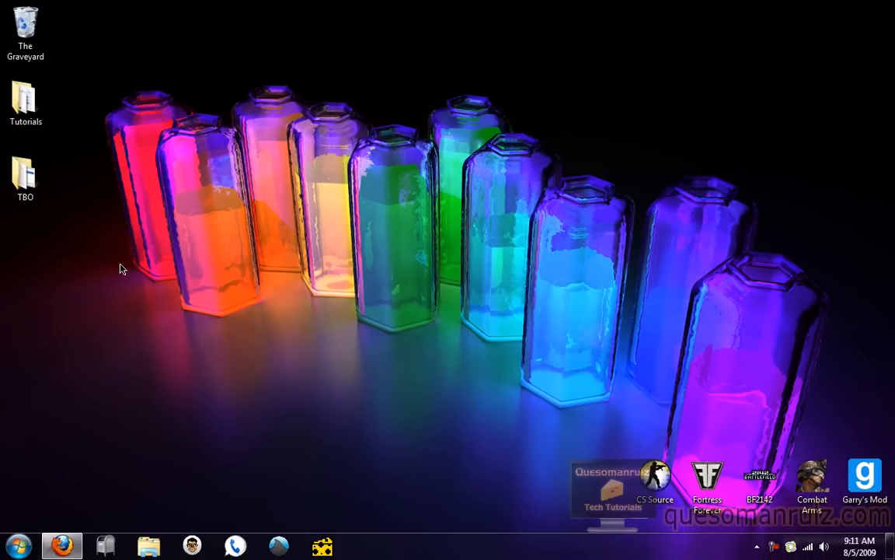
mouse_move(143, 396)
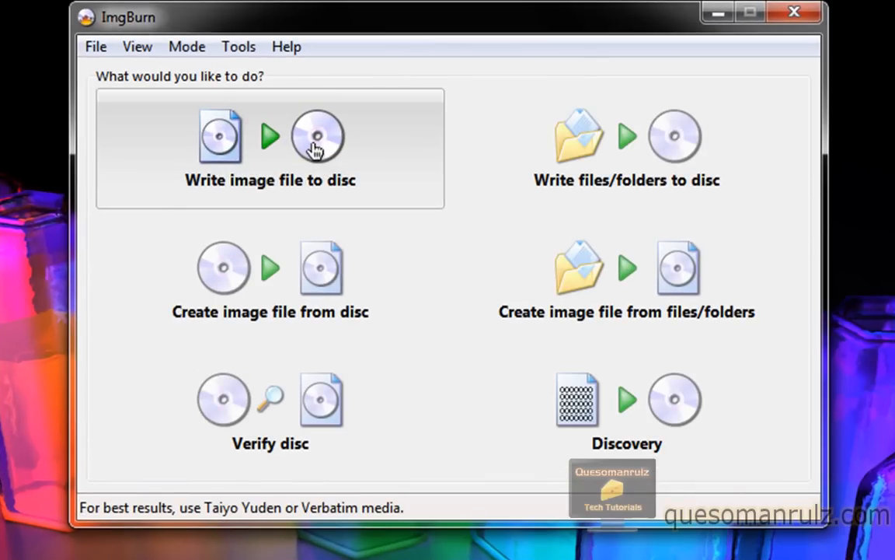
Load Fedora-11-i386-DVD.iso as the image to write to disc, then close ImgBurn
click(317, 137)
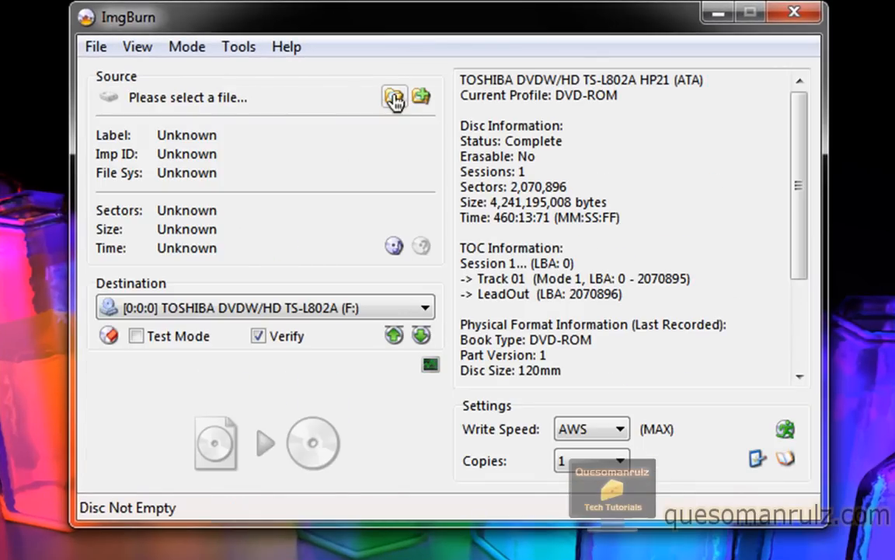
click(395, 96)
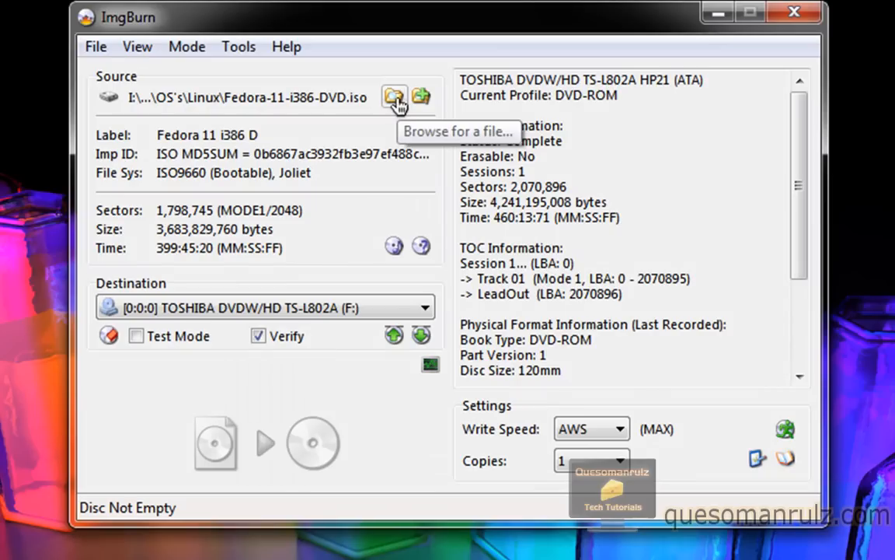
mouse_move(349, 71)
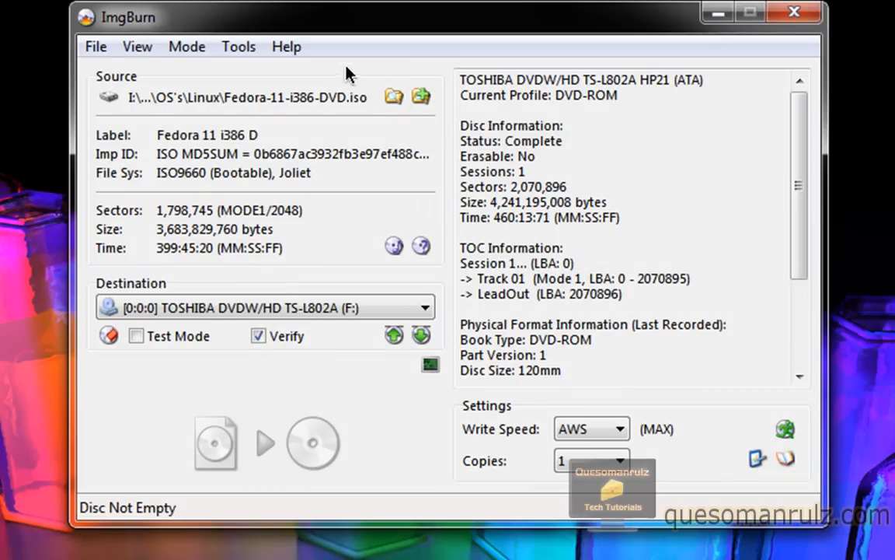
mouse_move(264, 439)
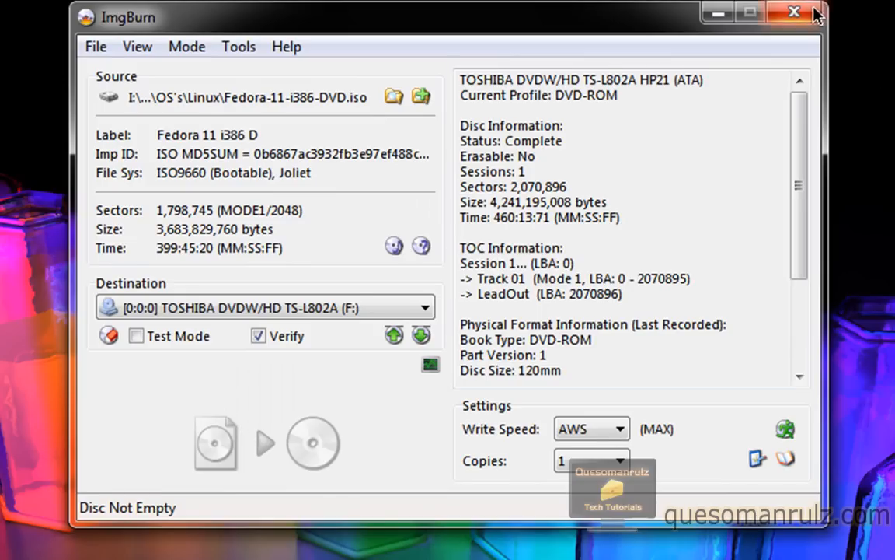
click(795, 12)
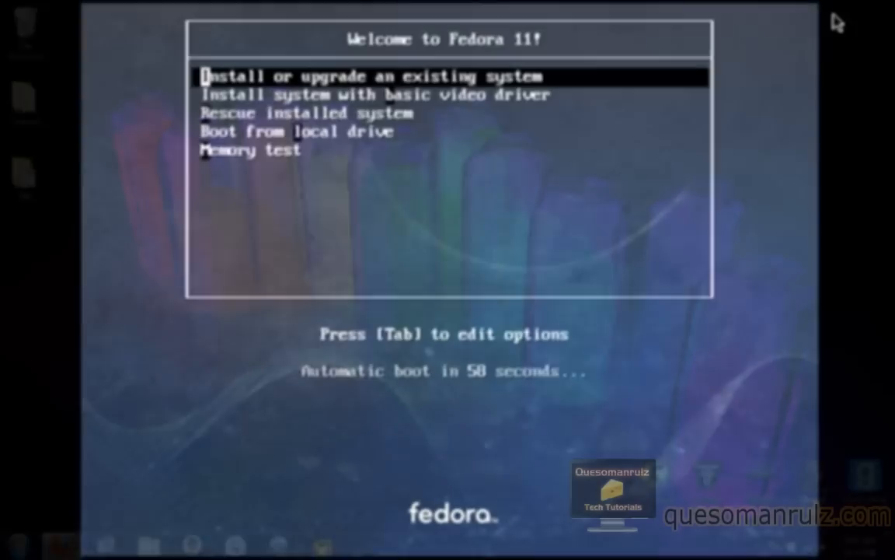
mouse_move(771, 77)
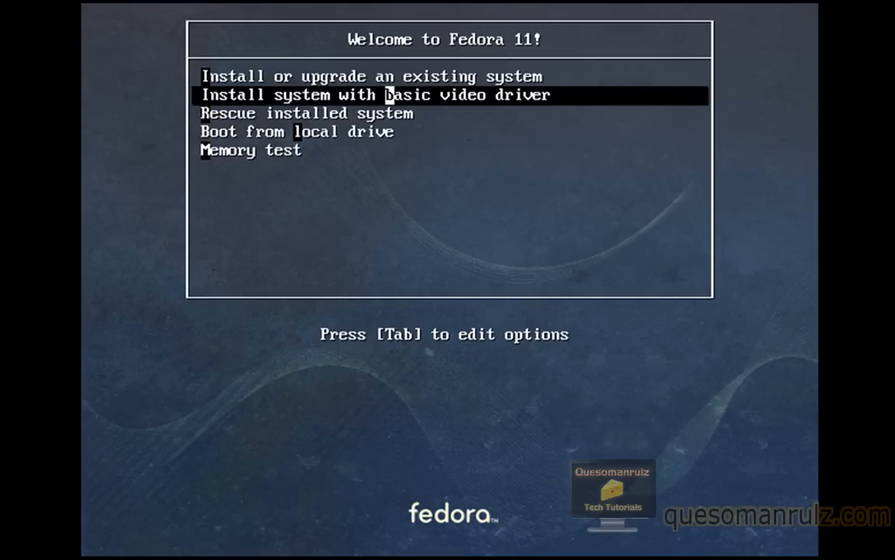
Start the install from the boot menu and skip the disc media test
key(Down)
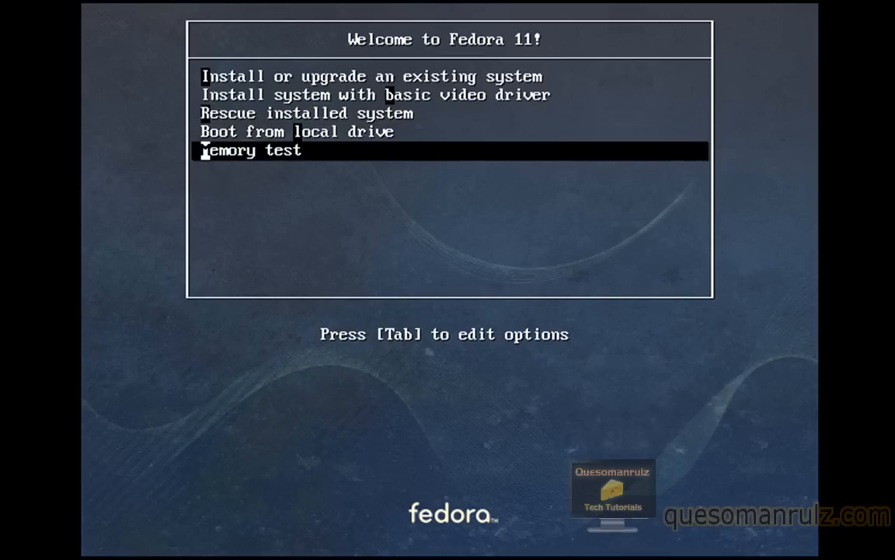
key(up)
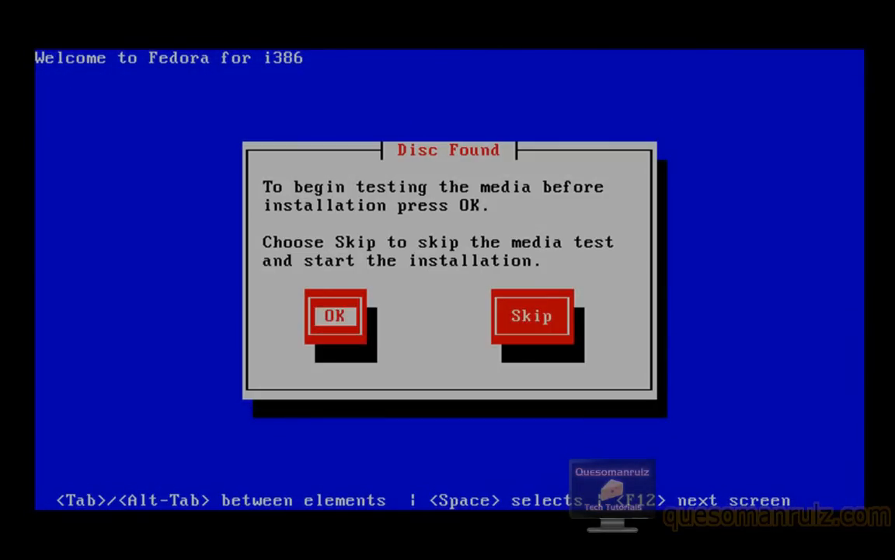
key(Tab)
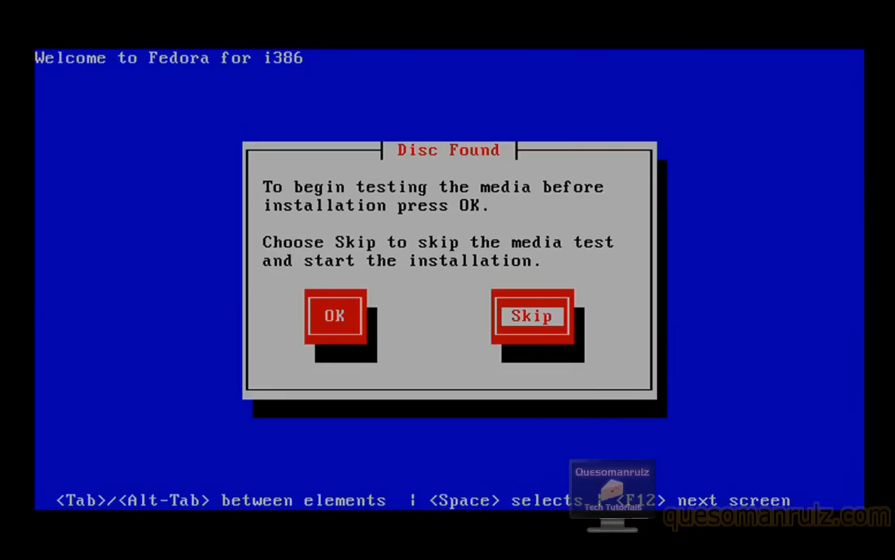
click(532, 316)
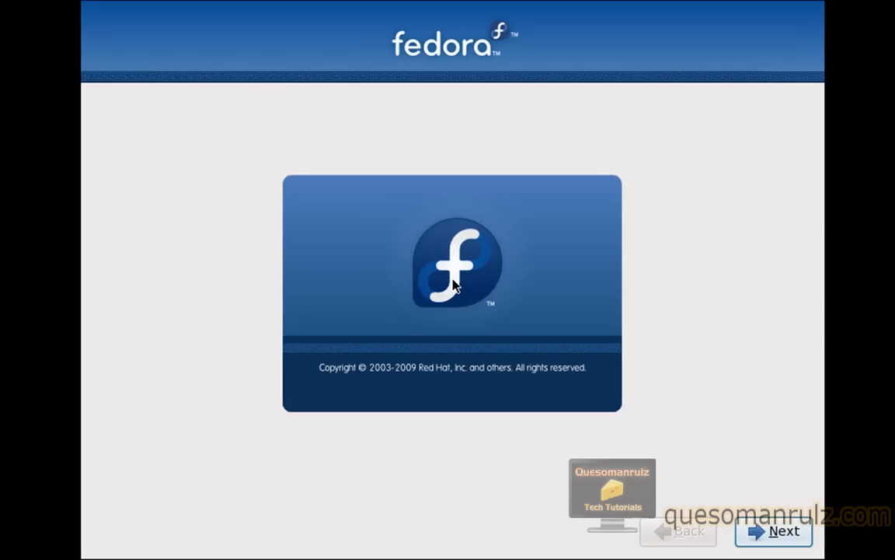
mouse_move(858, 115)
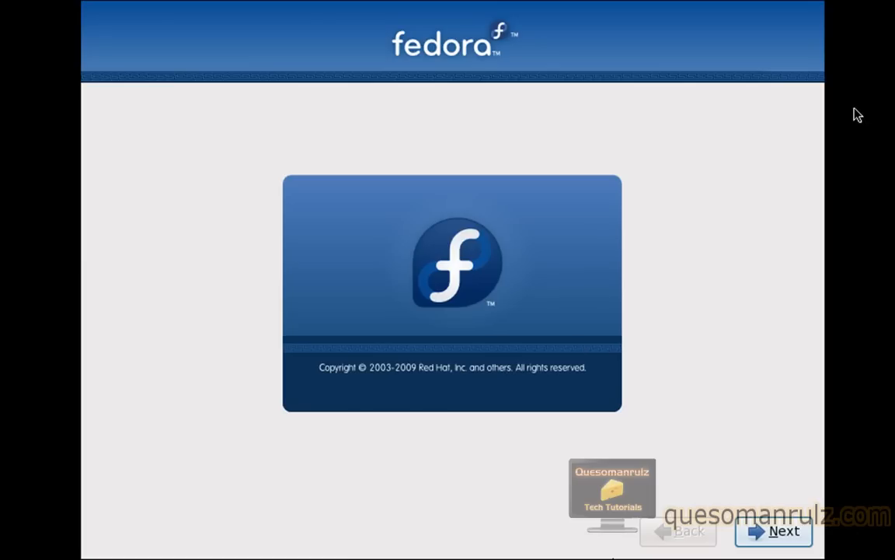
Accept English language and U.S. English keyboard, then reinitialize drive sda
click(784, 532)
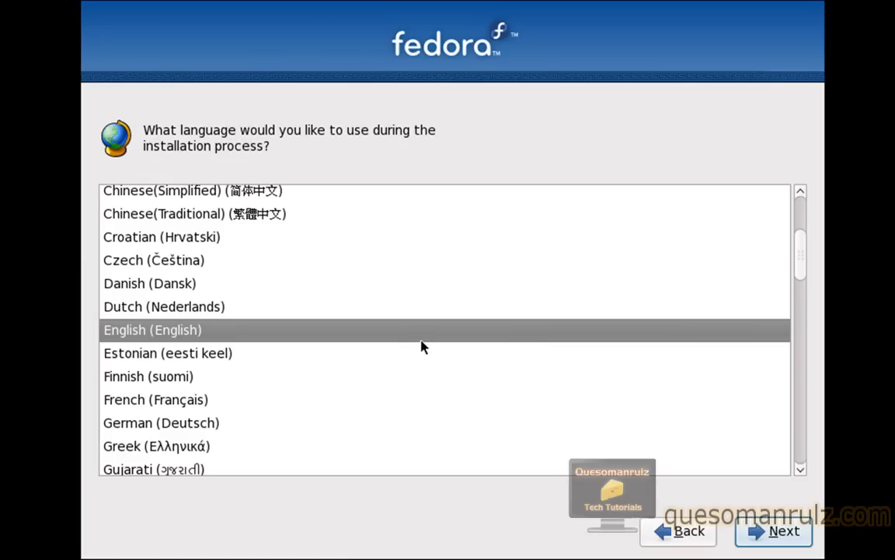
mouse_move(774, 532)
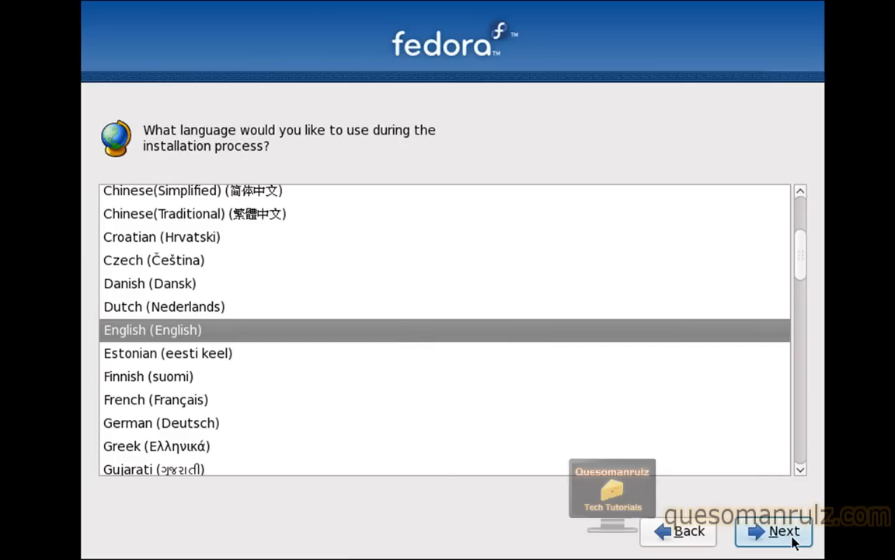
click(785, 531)
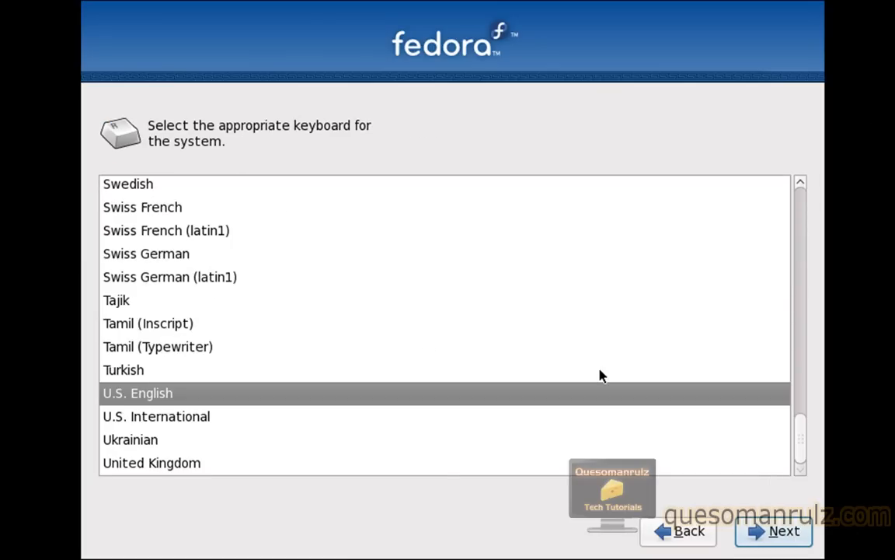
mouse_move(772, 532)
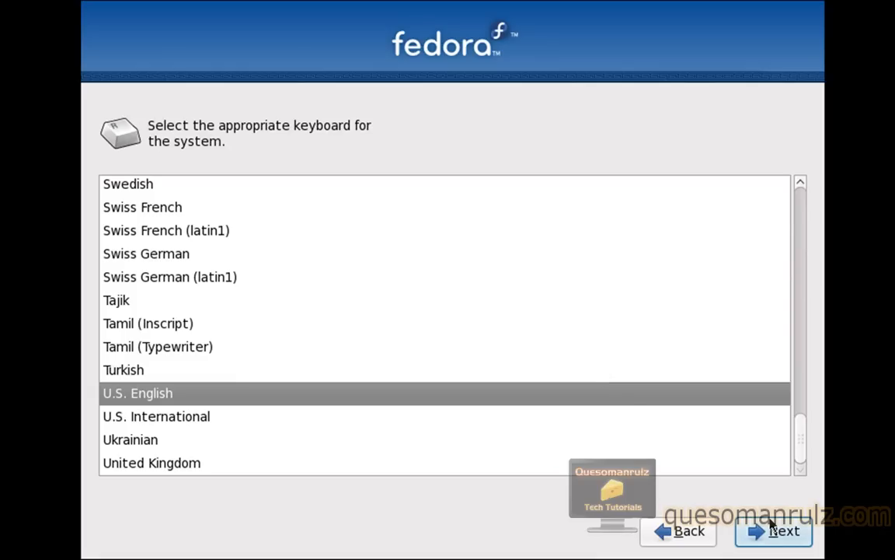
click(784, 532)
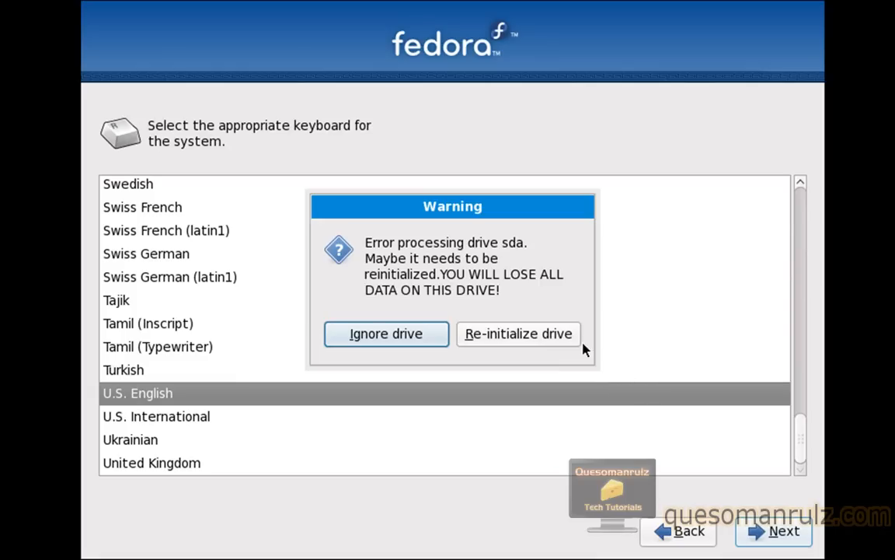
mouse_move(562, 338)
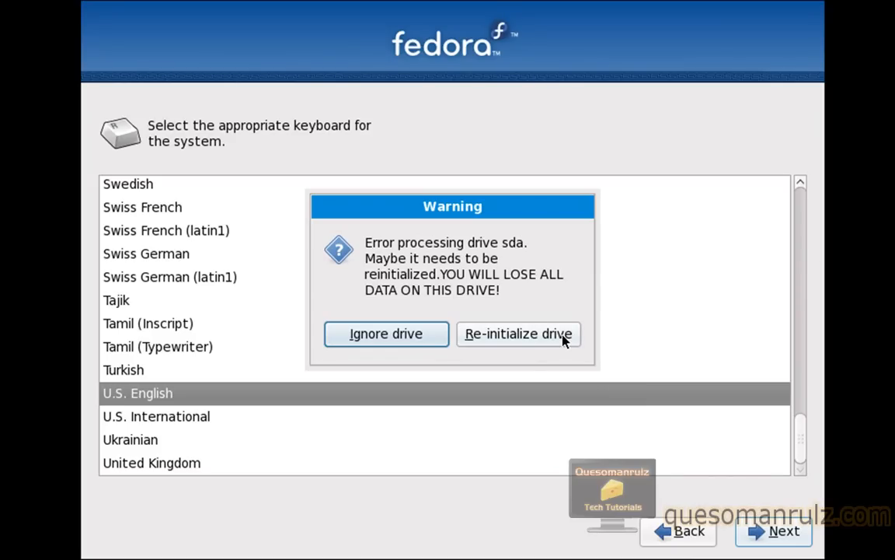
mouse_move(557, 338)
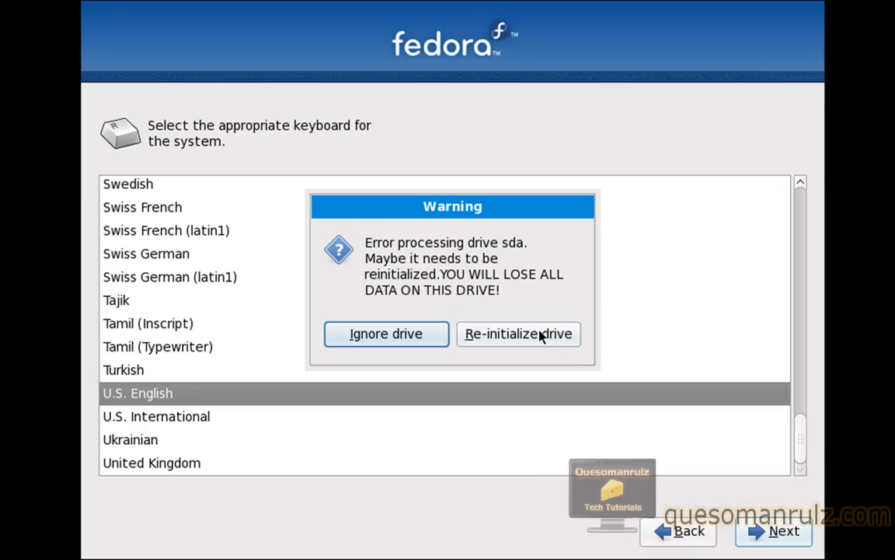
mouse_move(541, 336)
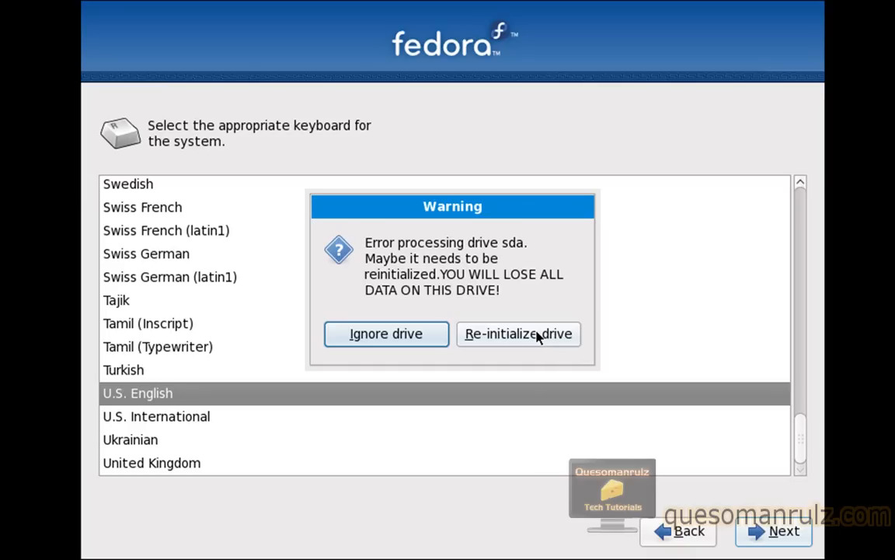
click(519, 332)
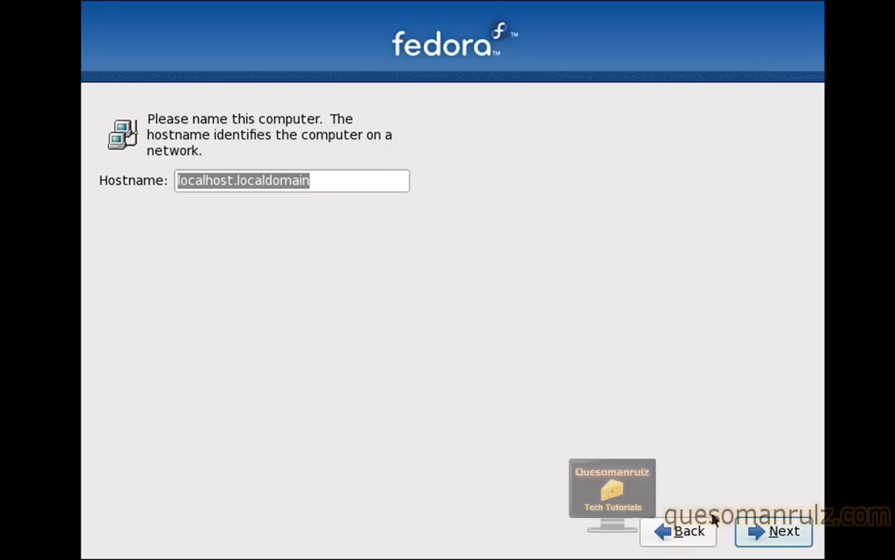
Keep the default hostname and New York time zone, set the root password and accept the weak-password warning
click(783, 530)
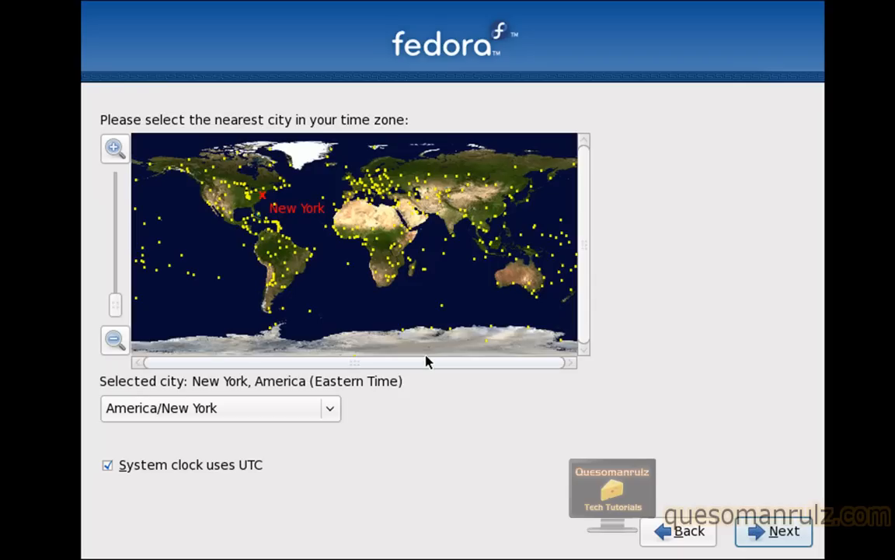
mouse_move(264, 289)
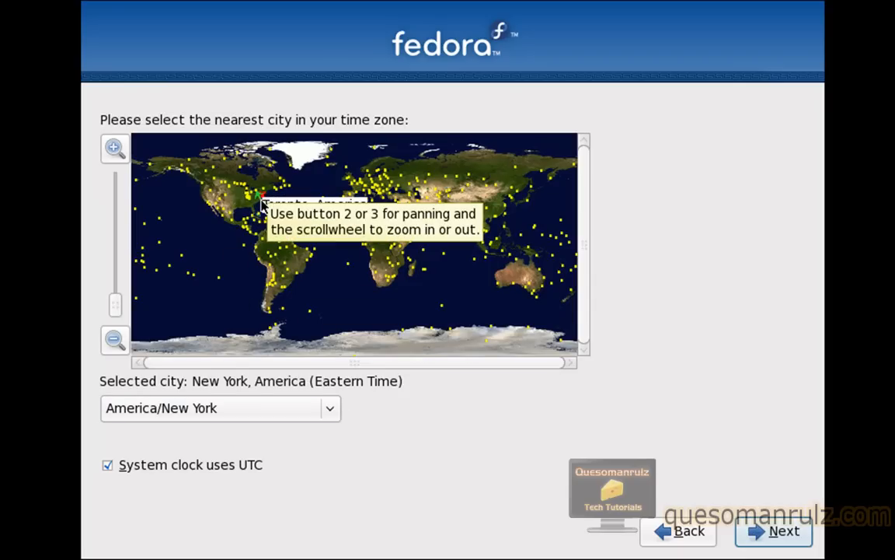
click(783, 532)
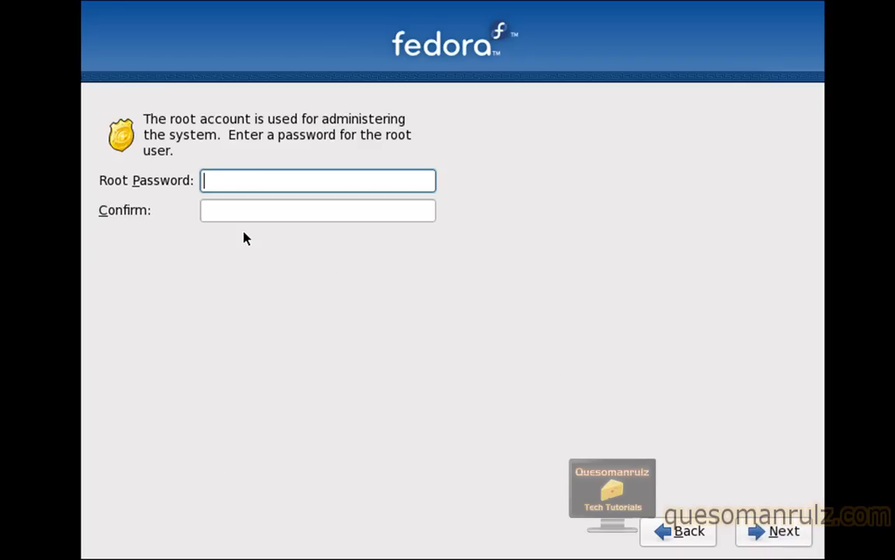
mouse_move(294, 326)
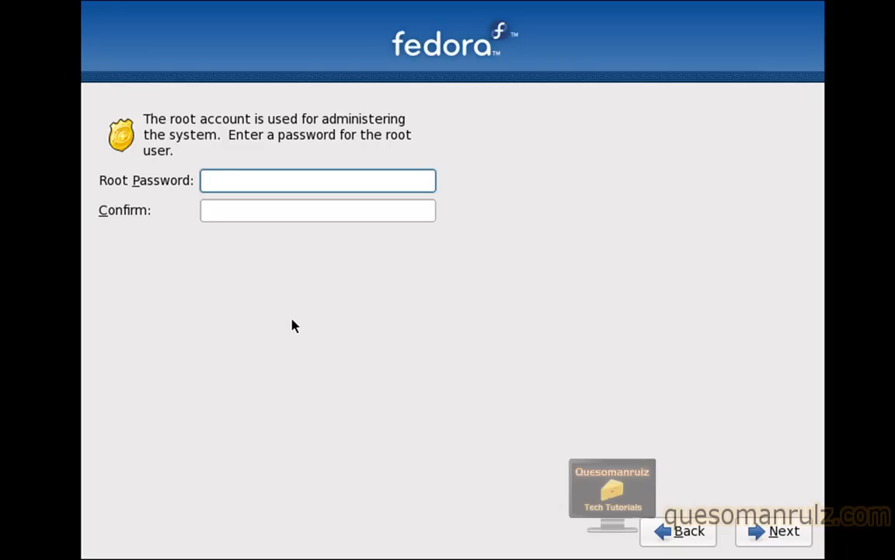
click(317, 180)
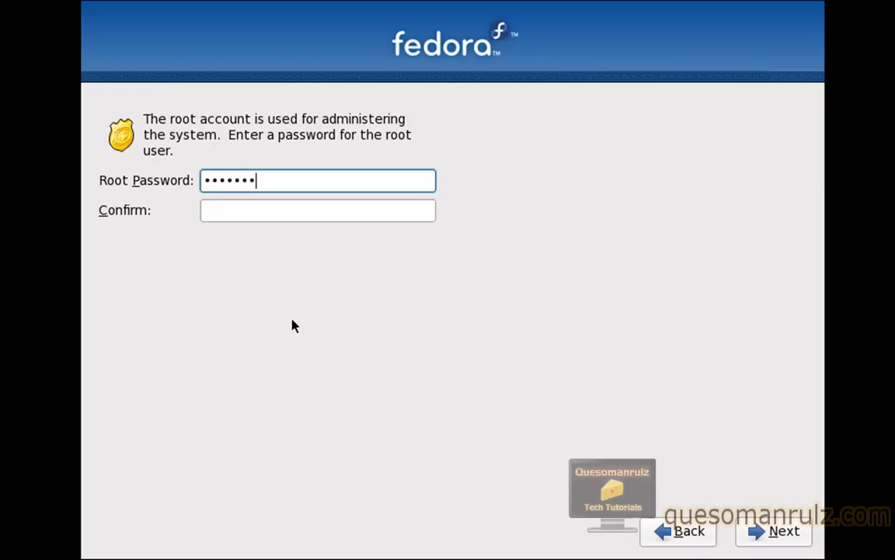
text(••••••)
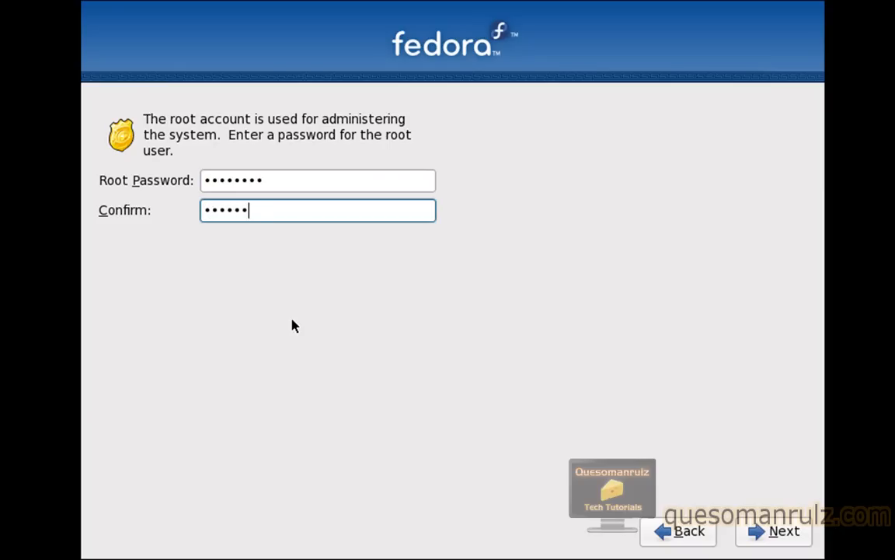
click(783, 532)
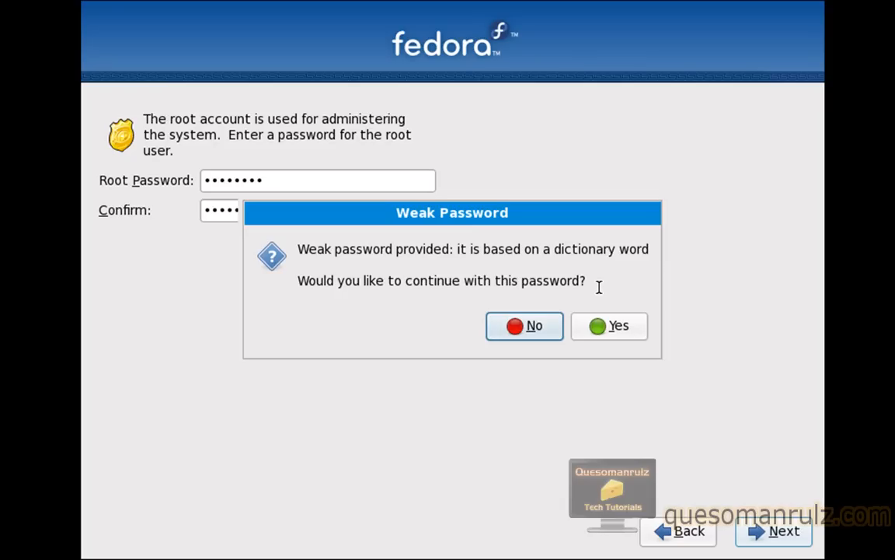
mouse_move(597, 282)
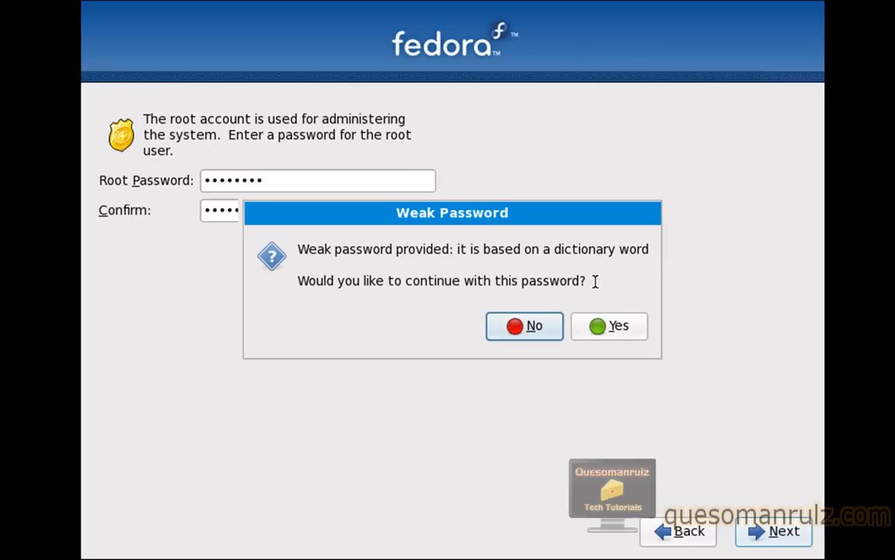
click(618, 325)
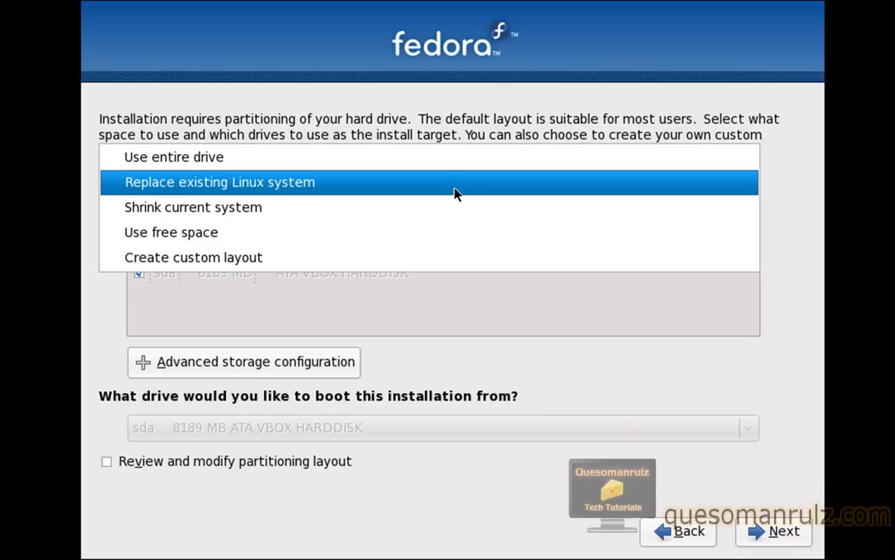
Choose Create custom layout from the partitioning layout list
click(220, 180)
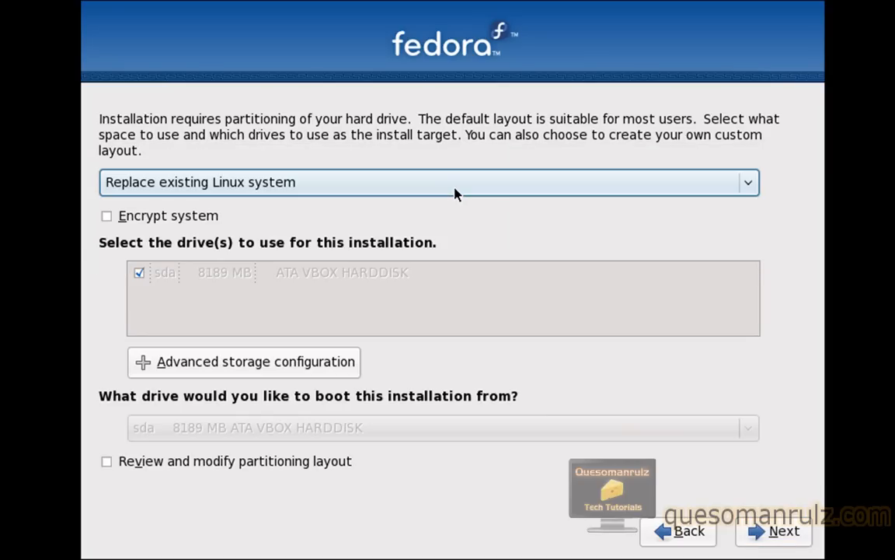
mouse_move(457, 212)
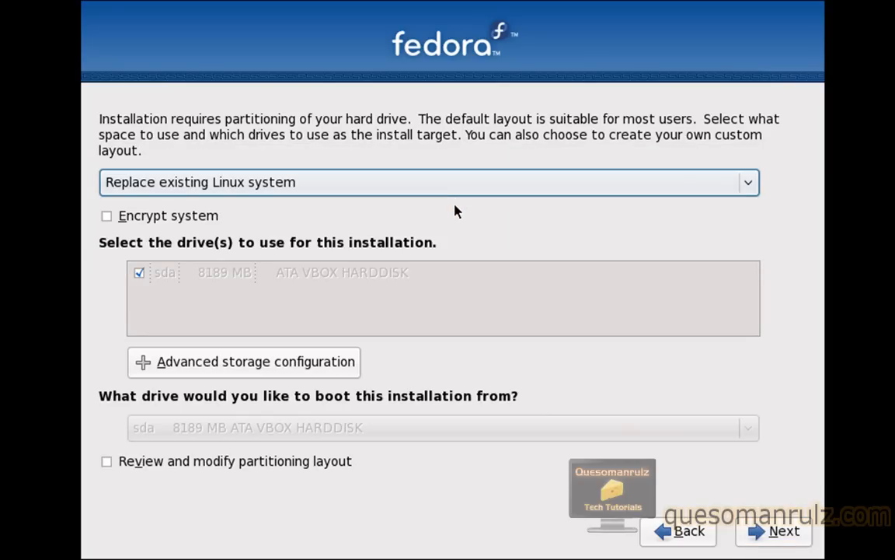
click(429, 181)
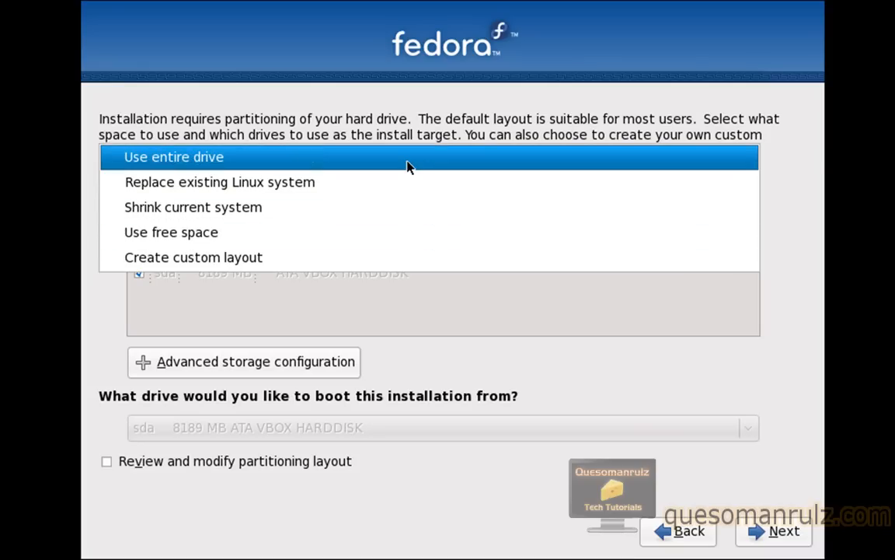
click(221, 181)
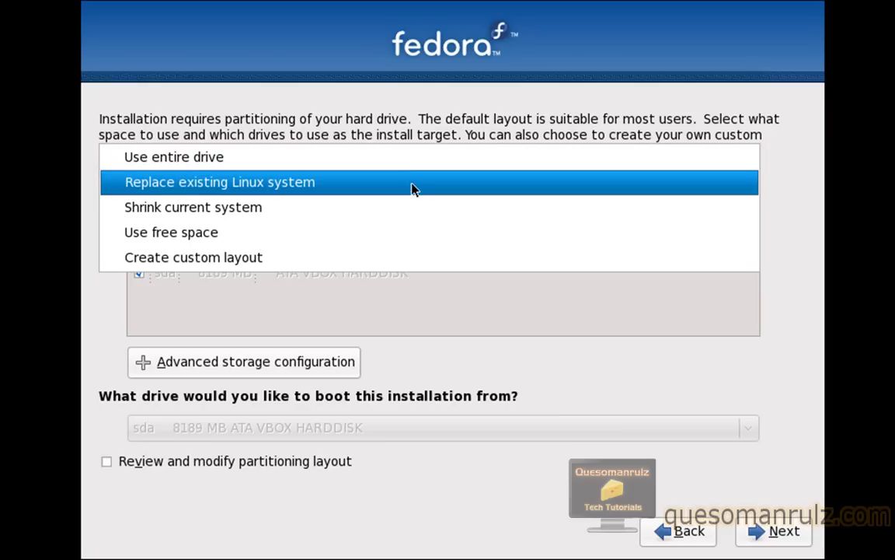
mouse_move(405, 198)
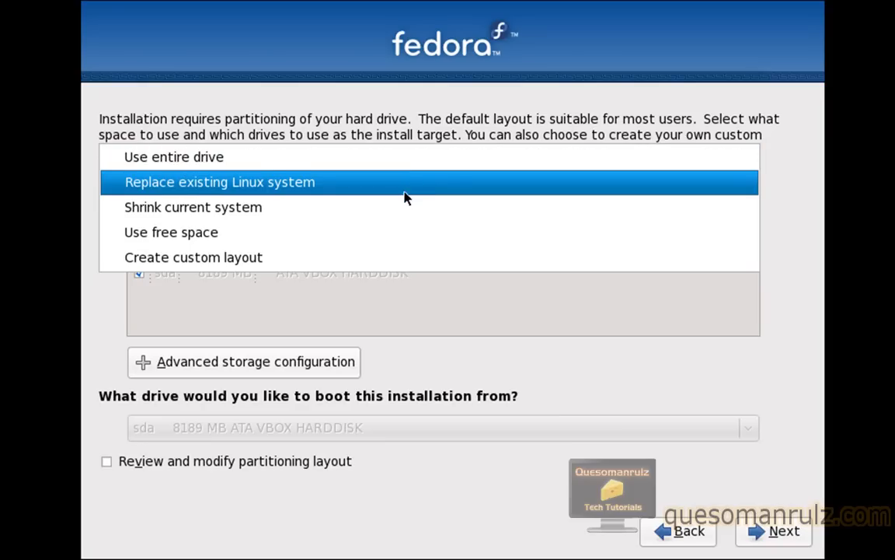
click(171, 231)
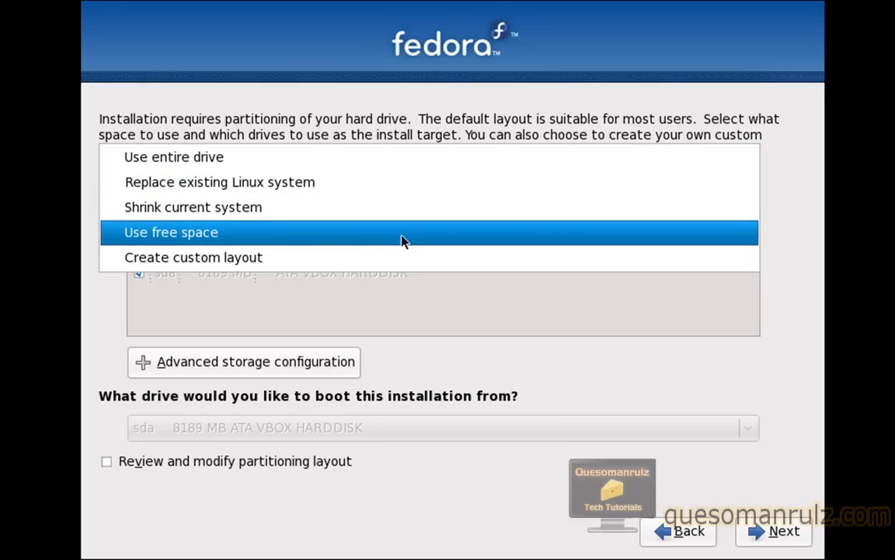
click(192, 258)
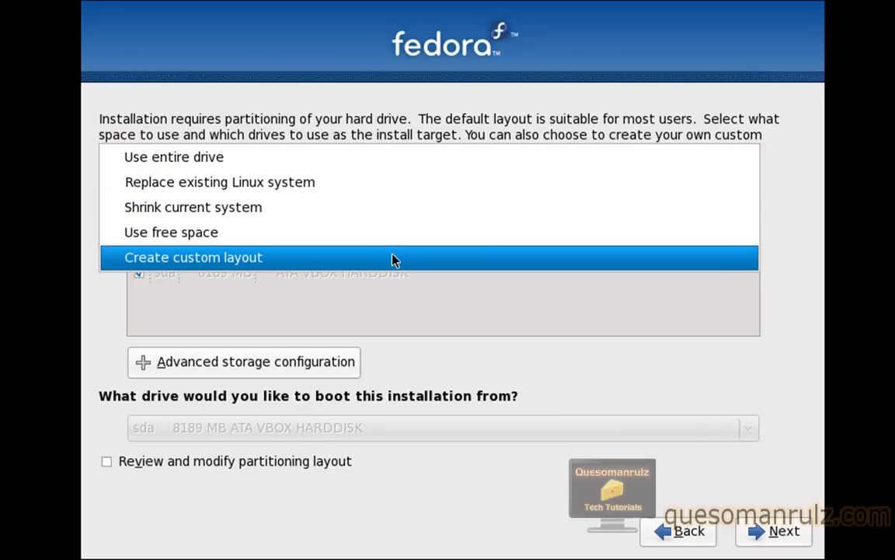
click(192, 258)
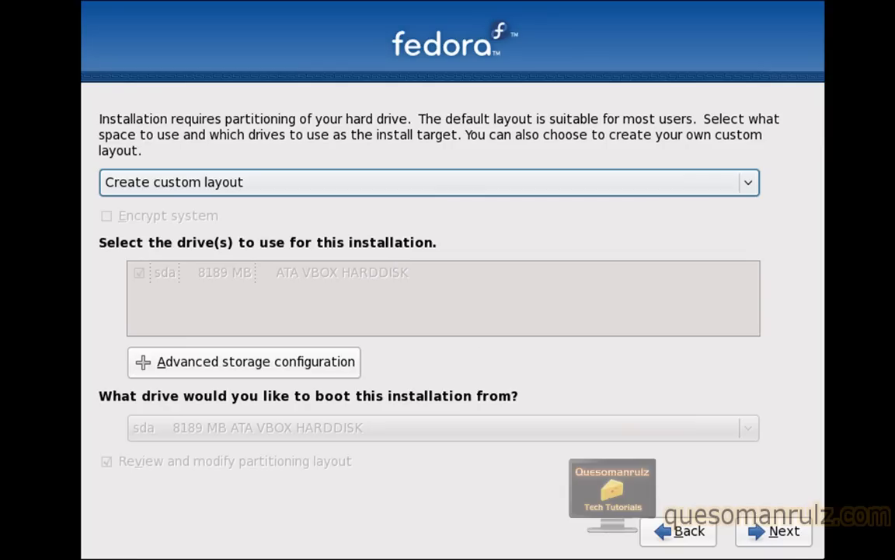
Enter the custom partitioning editor and select the 8189 MB free space on /dev/sda
click(783, 532)
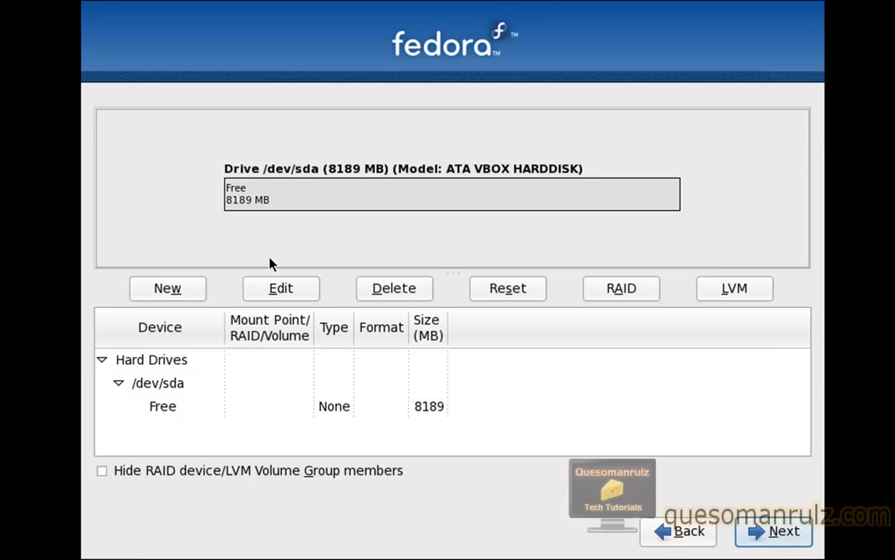
mouse_move(357, 207)
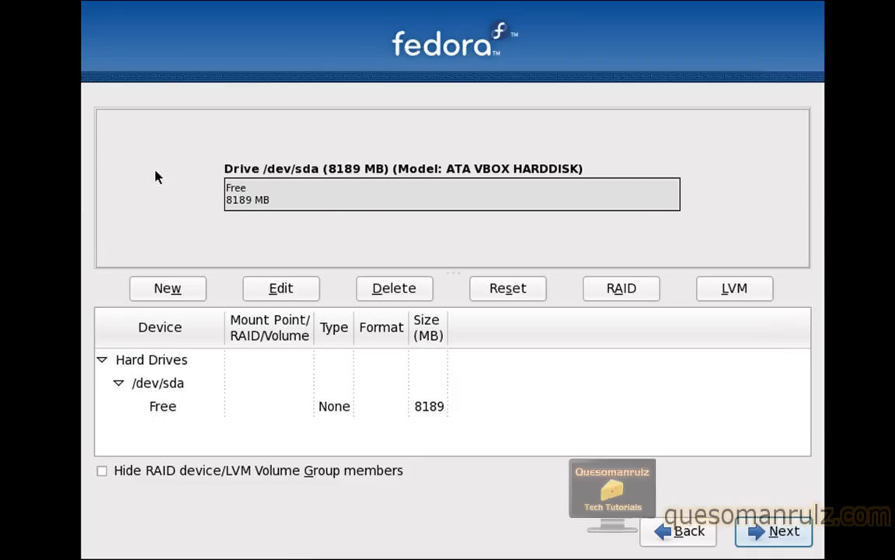
mouse_move(258, 314)
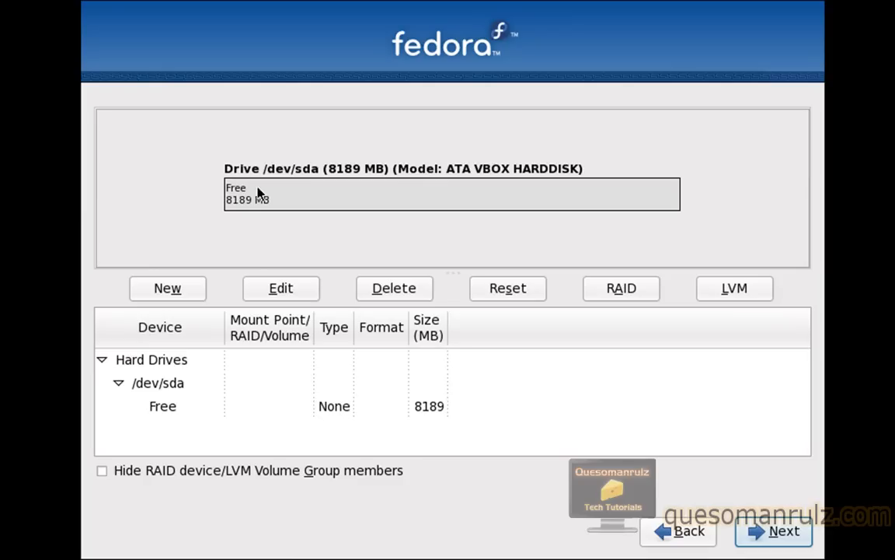
click(451, 193)
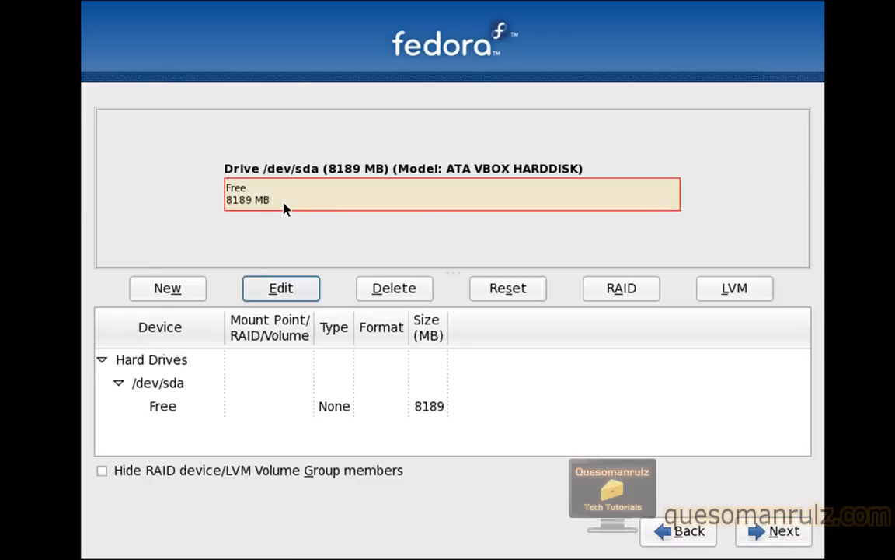
mouse_move(303, 264)
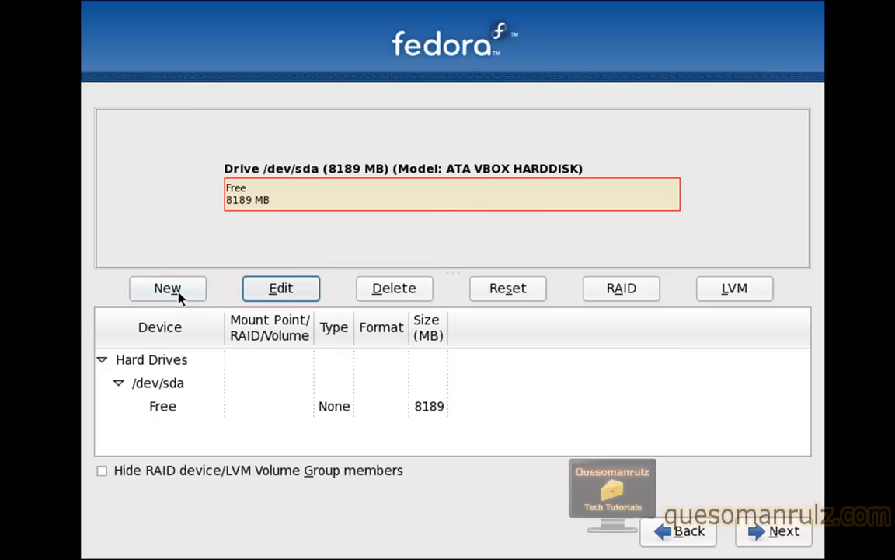
Add a new partition with mount point / and file system type ext3
click(168, 287)
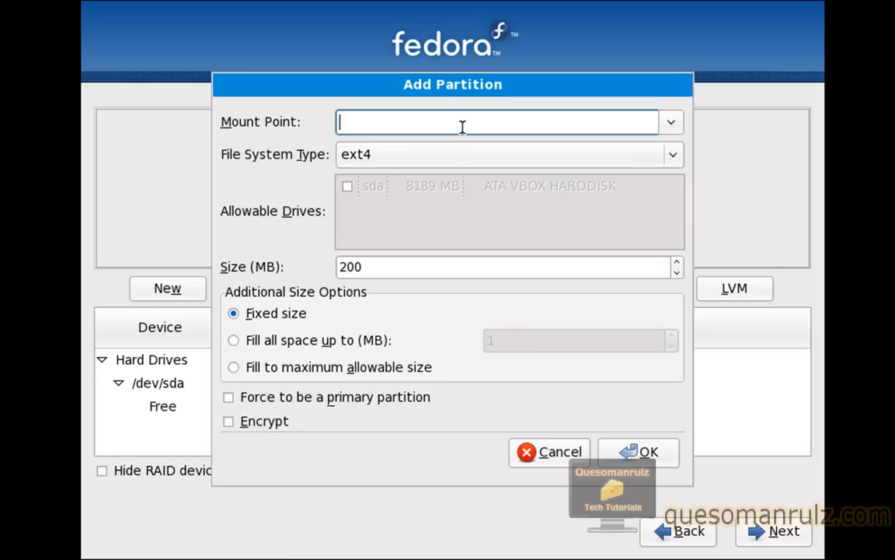
mouse_move(667, 132)
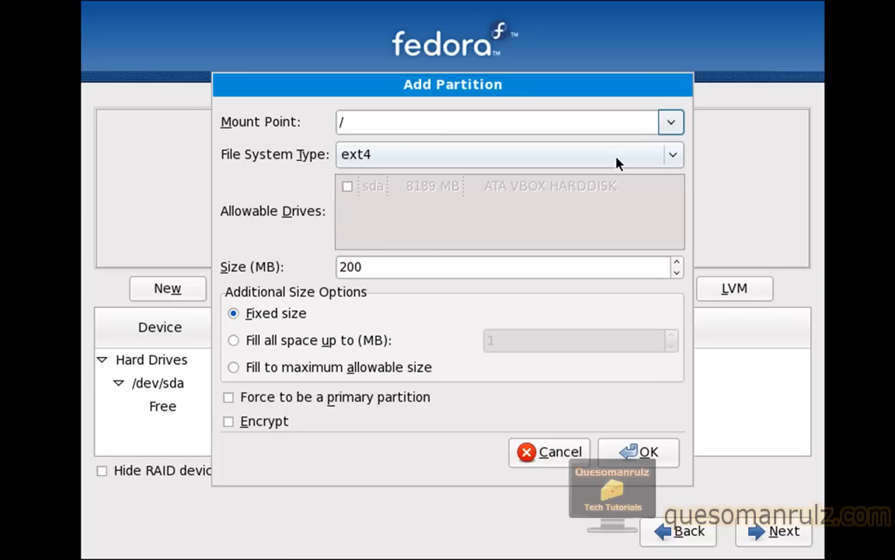
mouse_move(612, 157)
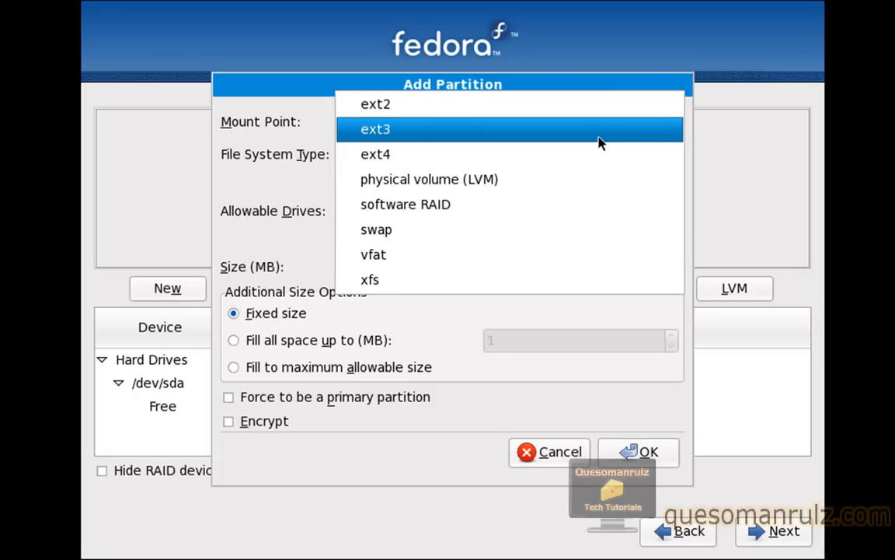
click(377, 153)
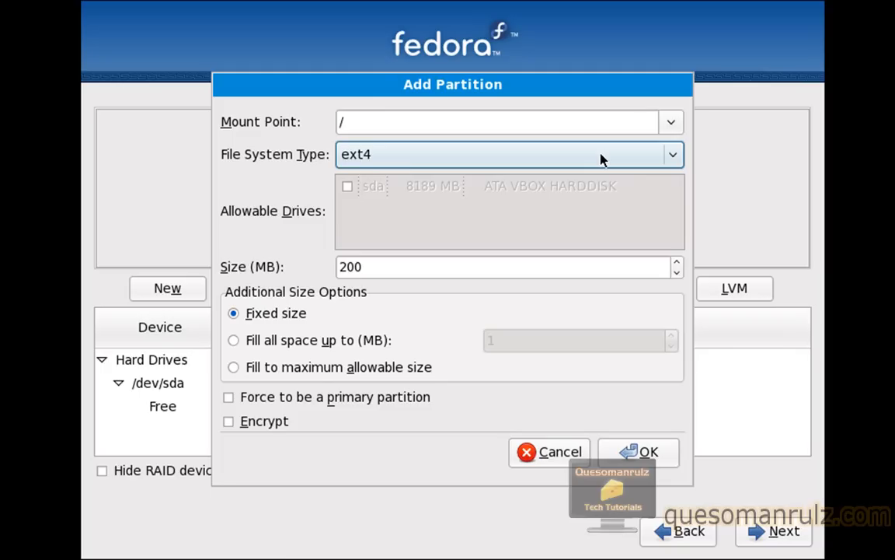
mouse_move(598, 162)
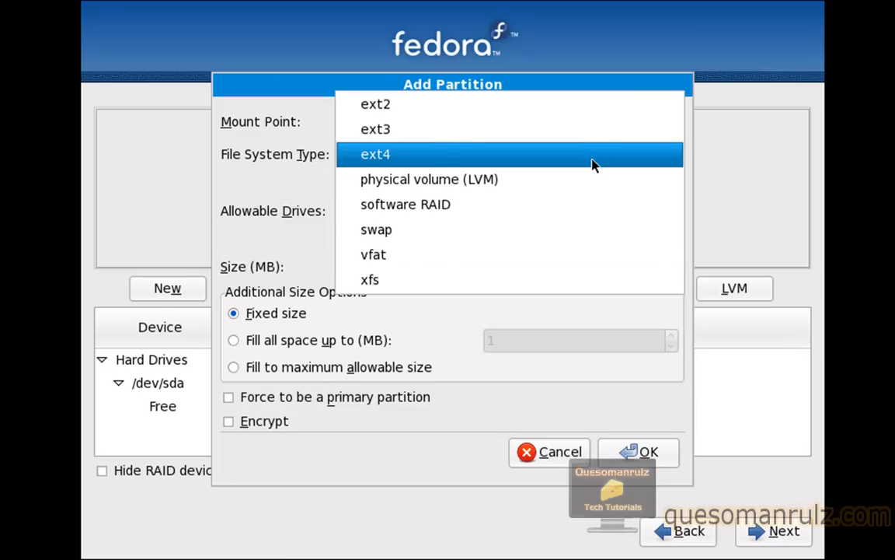
click(376, 127)
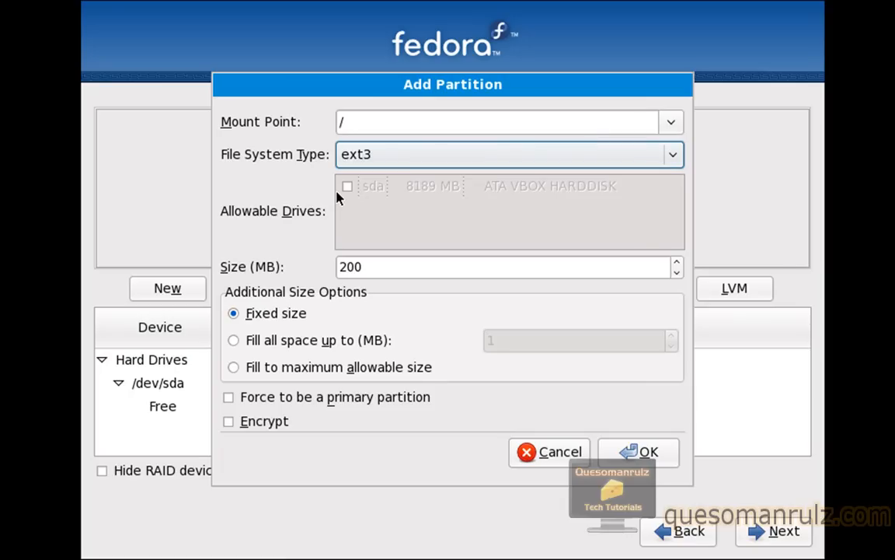
mouse_move(668, 261)
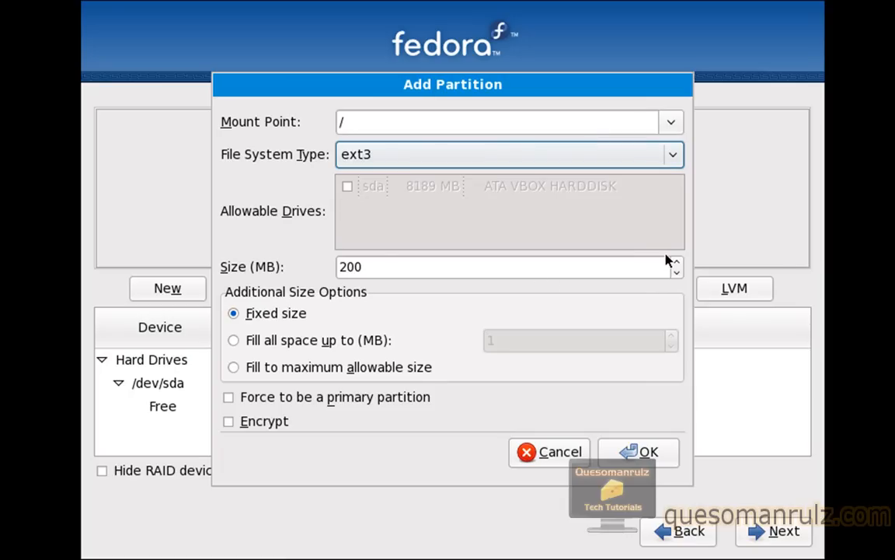
Size the root partition to 8189 MB, force it primary, create it and proceed with the layout
click(674, 262)
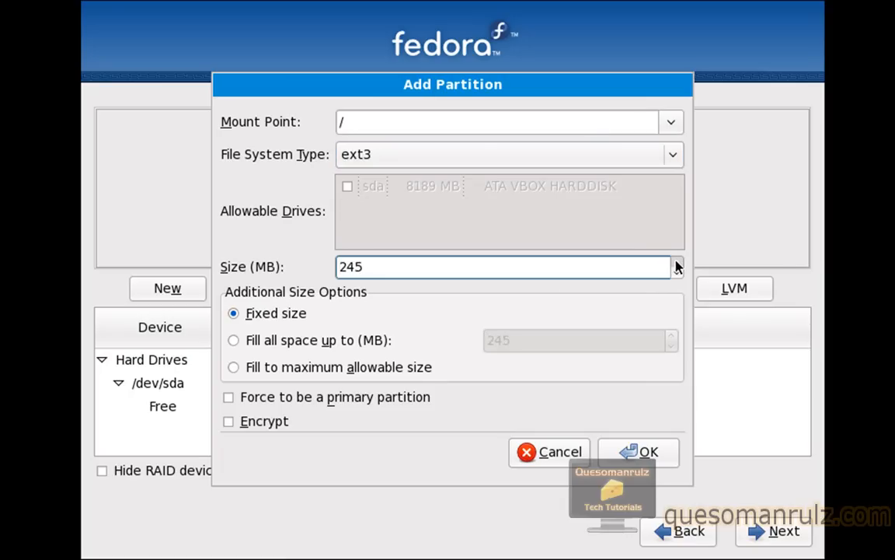
text(337)
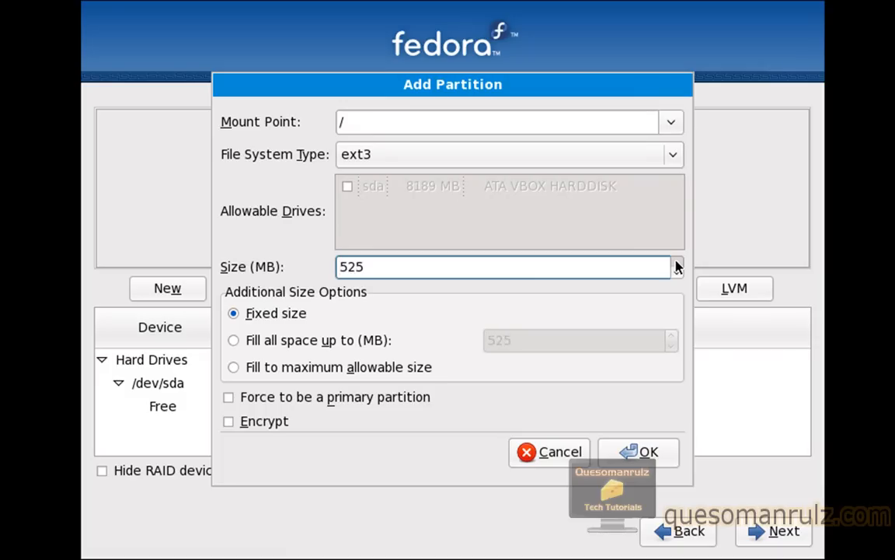
text(617)
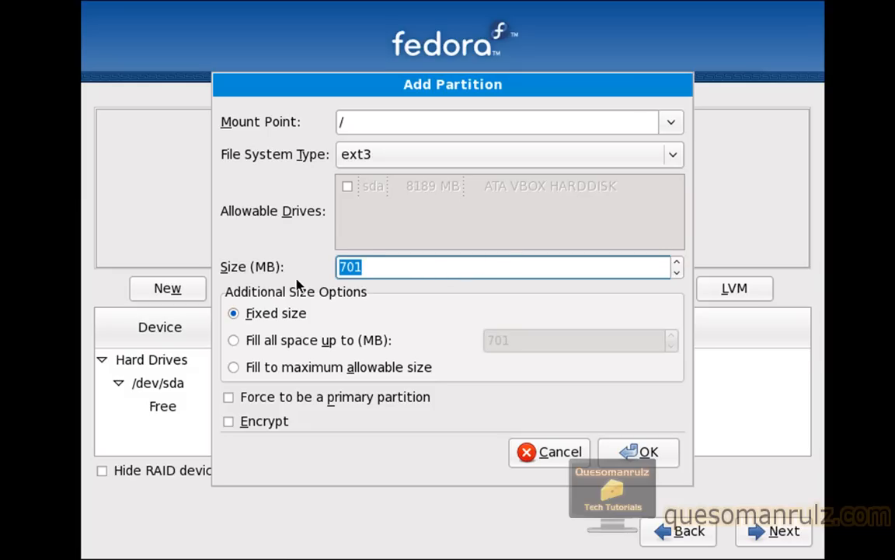
text(8)
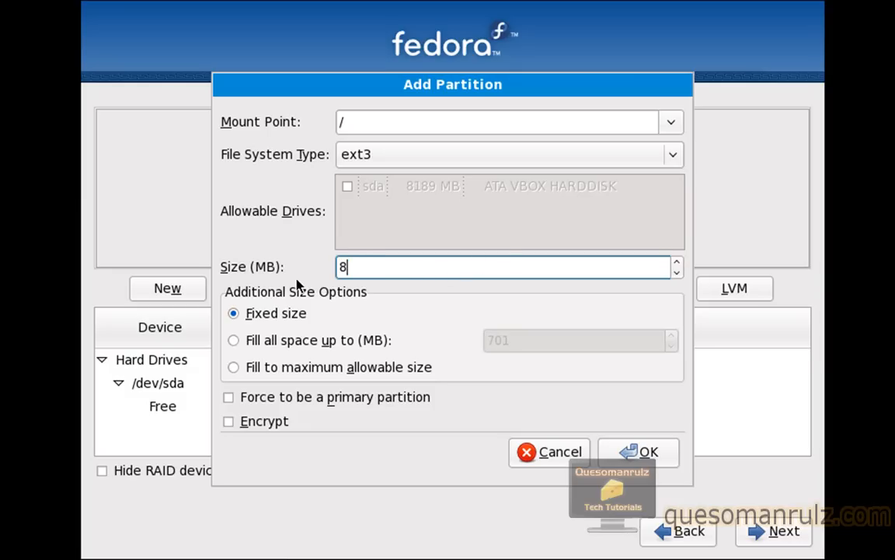
text(189)
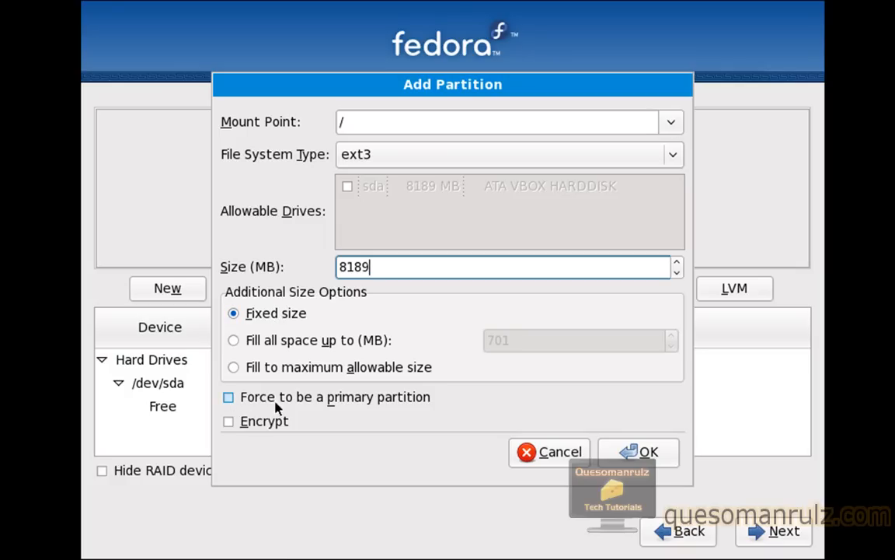
click(228, 396)
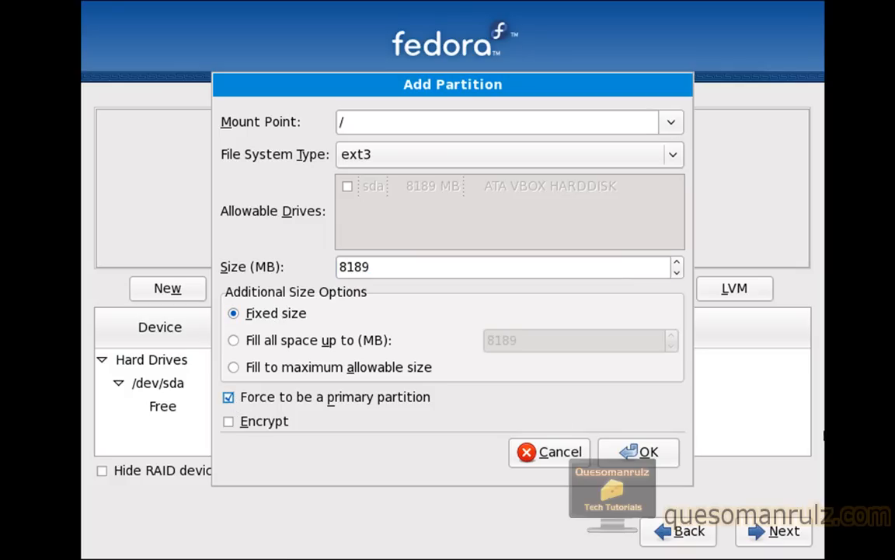
click(637, 451)
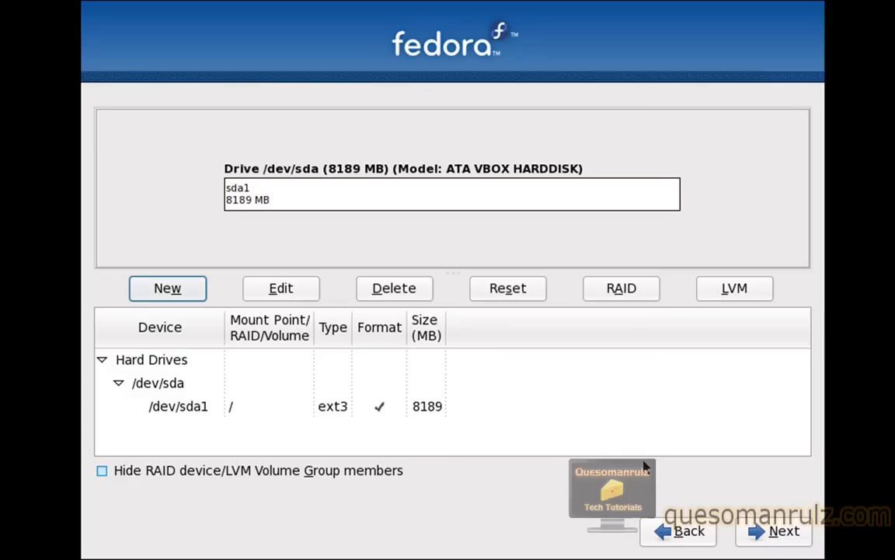
mouse_move(302, 193)
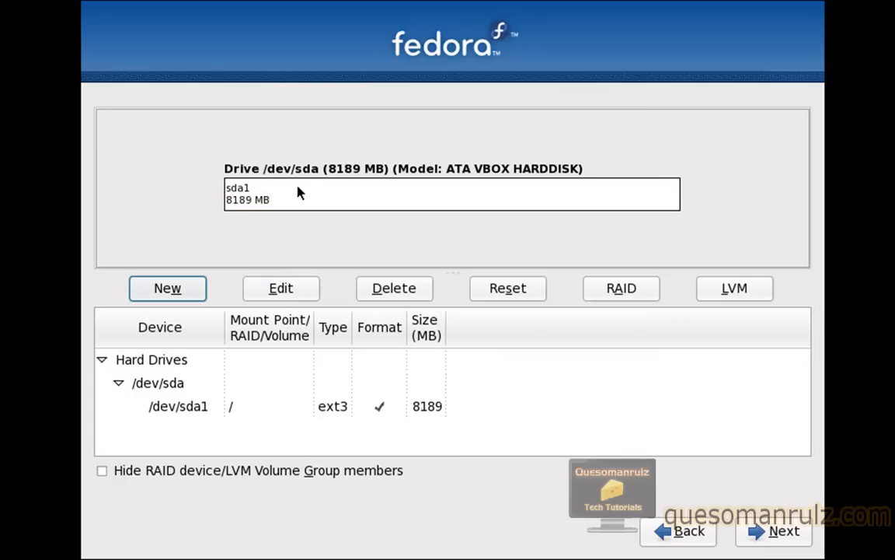
mouse_move(786, 554)
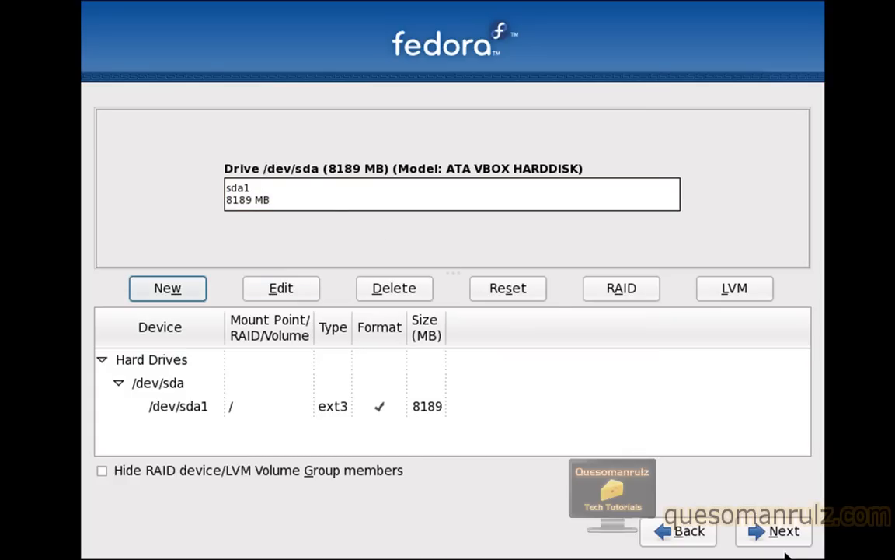
click(783, 531)
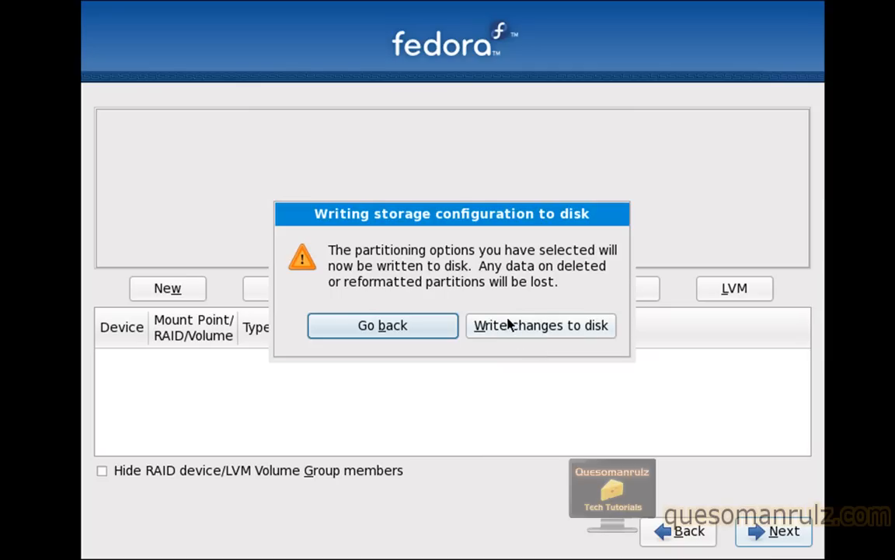
Write the partition layout to disk and try adding a 'Windows' boot loader entry
click(541, 325)
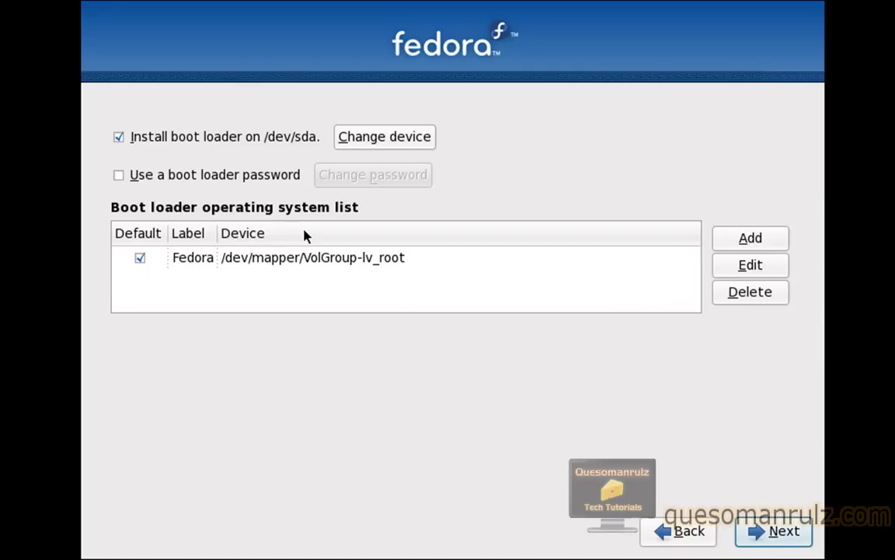
mouse_move(270, 224)
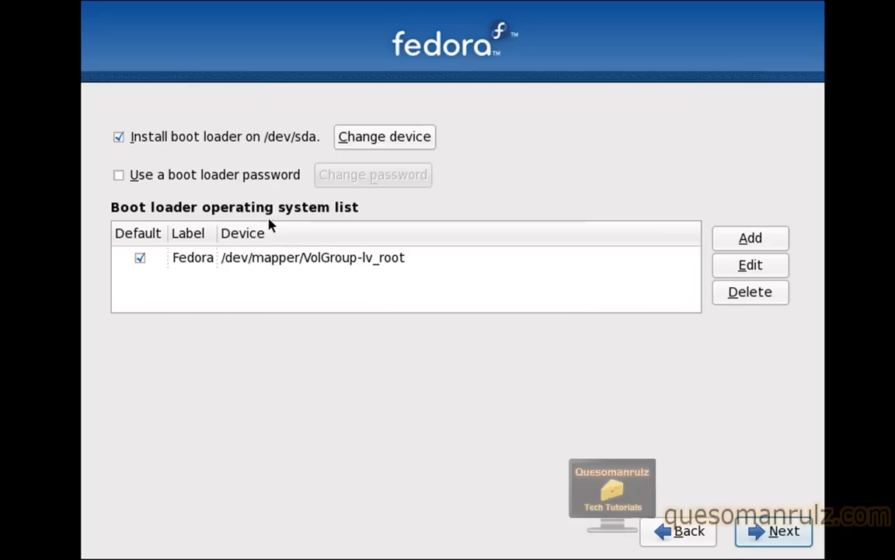
mouse_move(243, 160)
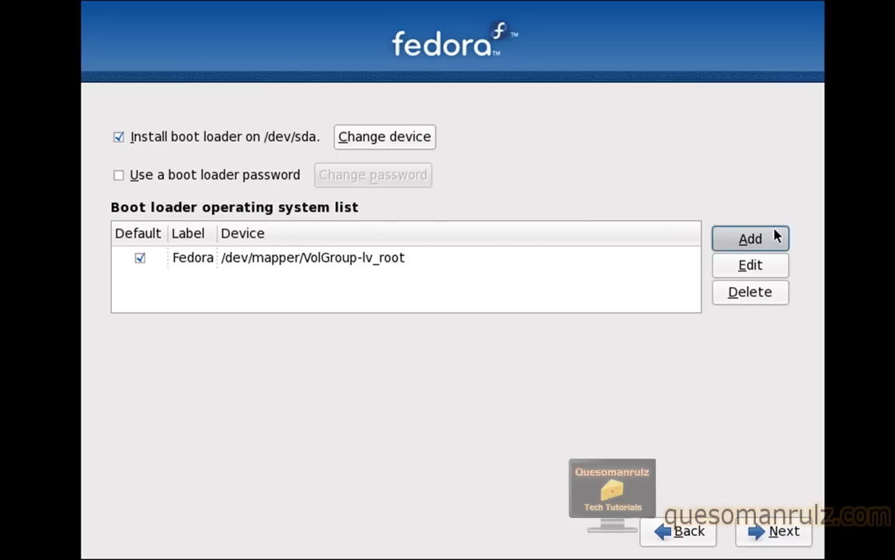
click(749, 239)
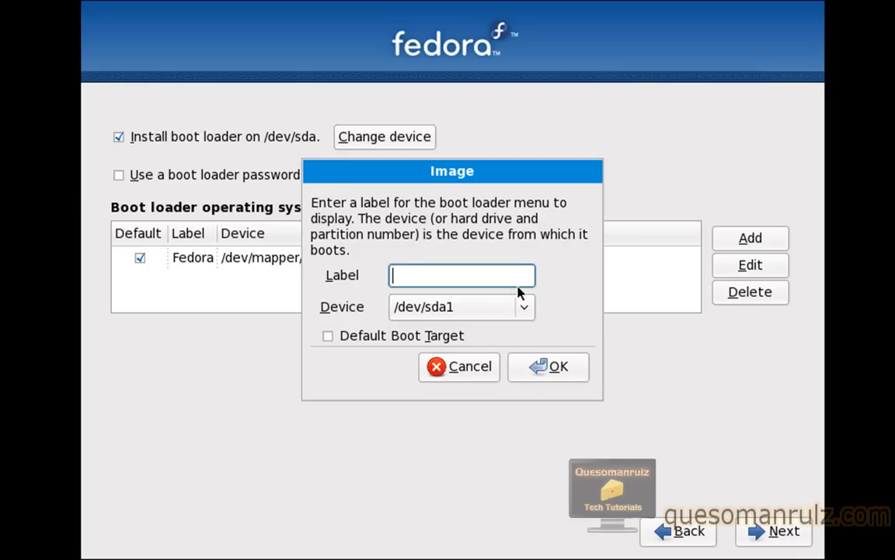
text(Windows)
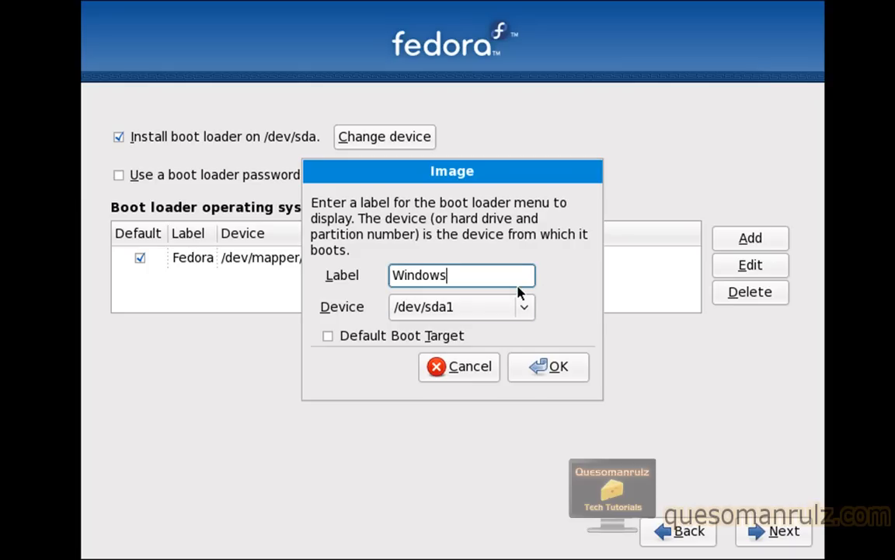
click(461, 306)
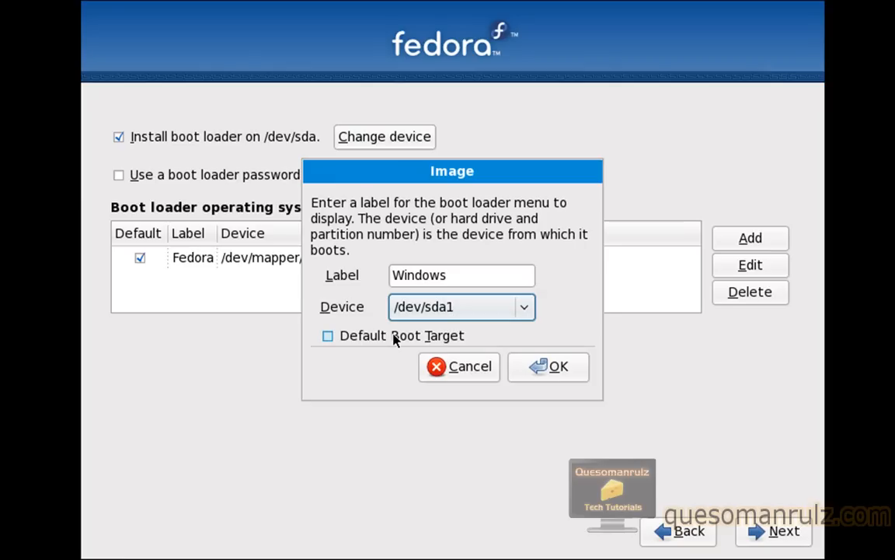
click(326, 336)
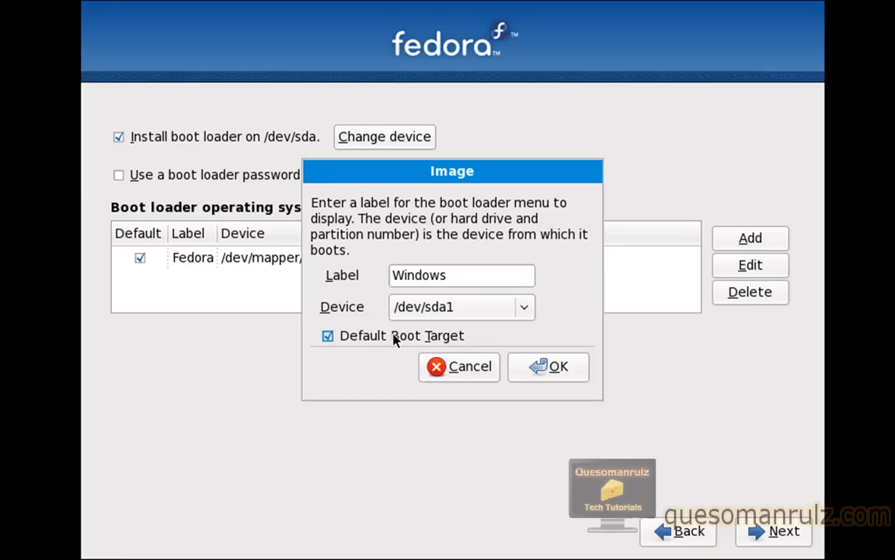
click(459, 367)
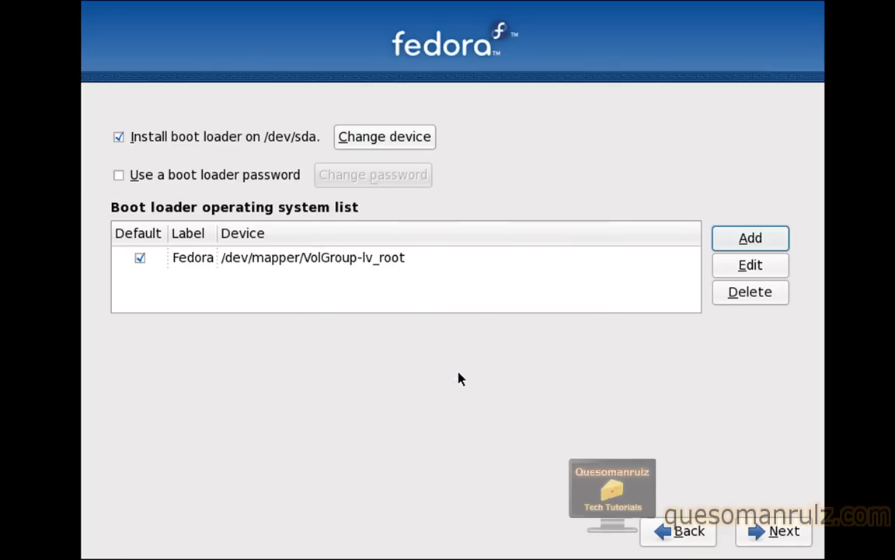
mouse_move(783, 531)
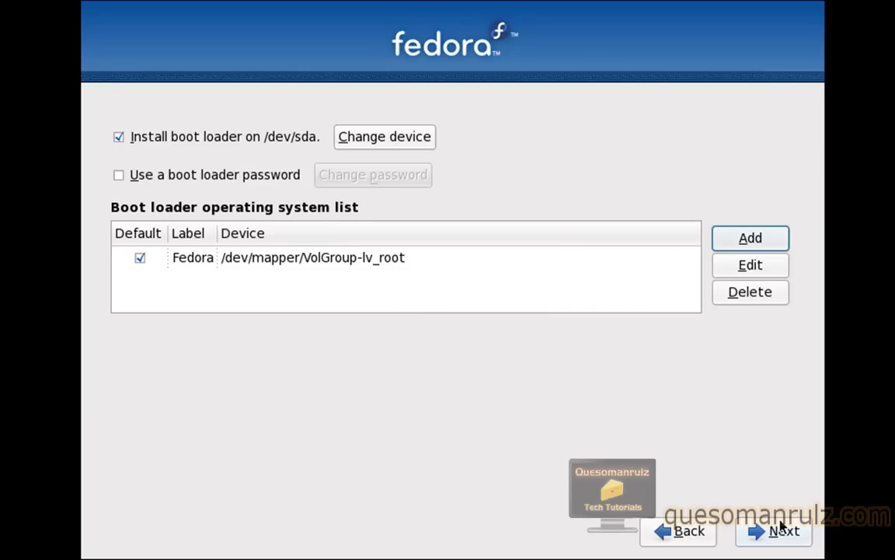
mouse_move(484, 389)
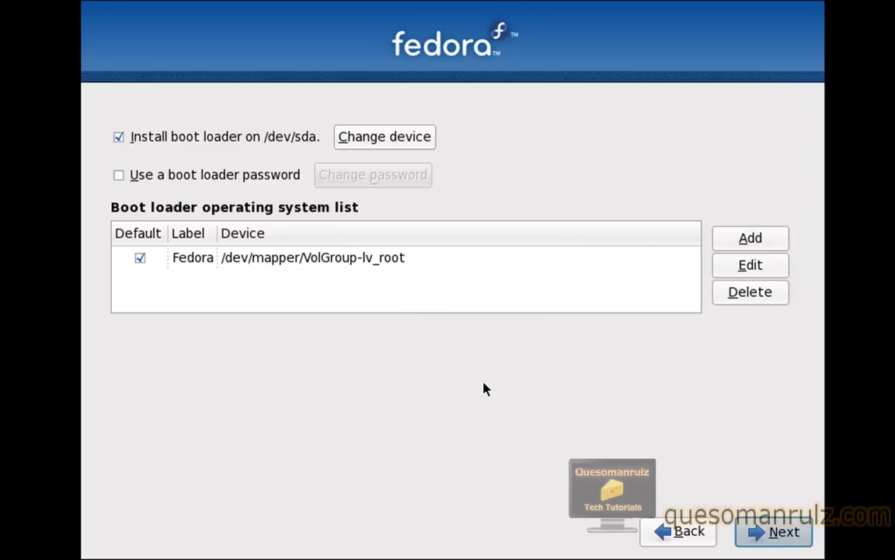
Accept the boot loader on /dev/sda with Fedora as default and continue
click(784, 532)
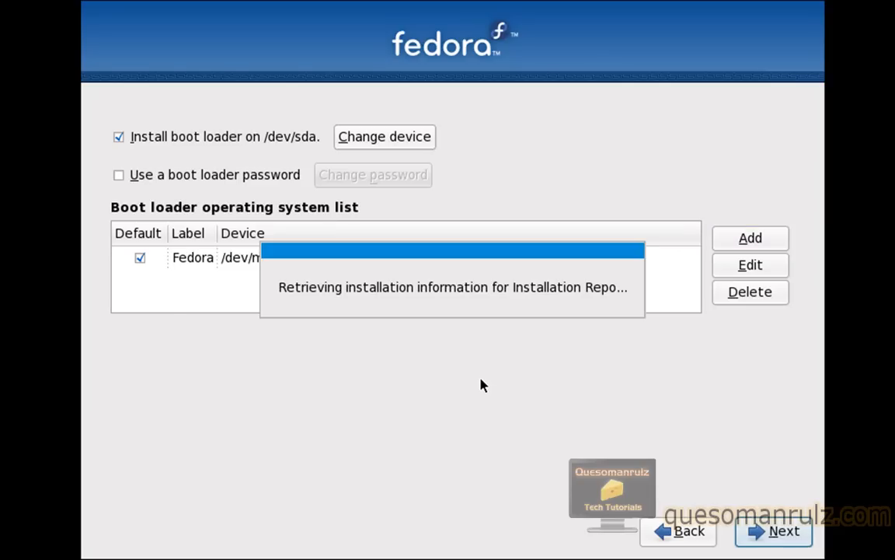
Continue with Office and Productivity and Installation Repo selected, customizing later
click(774, 532)
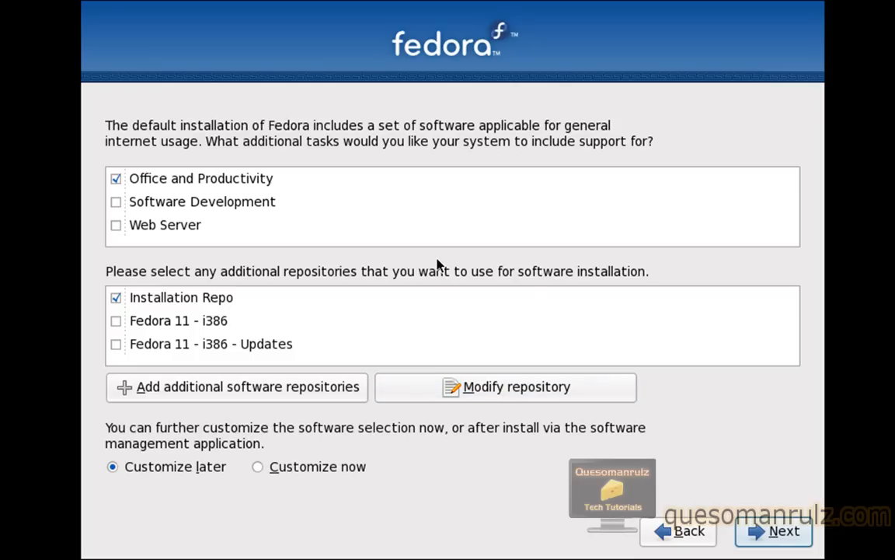
mouse_move(437, 257)
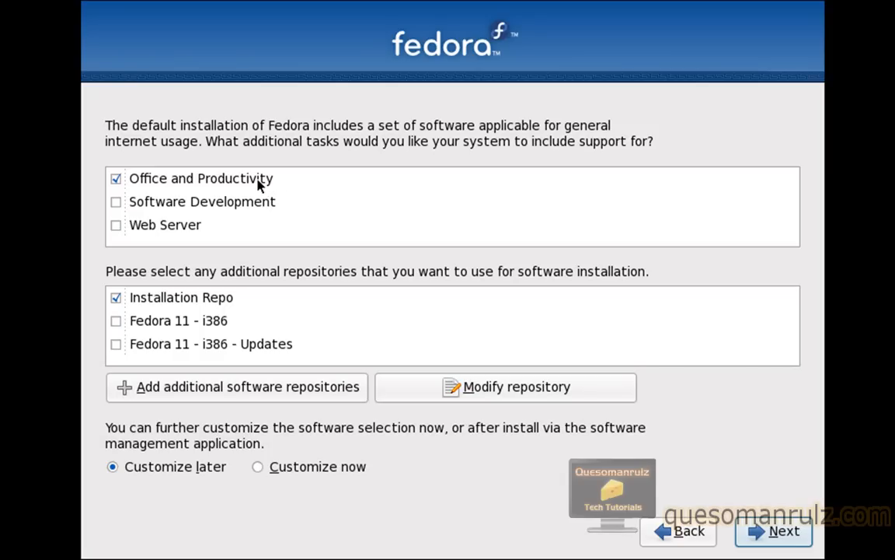
mouse_move(195, 233)
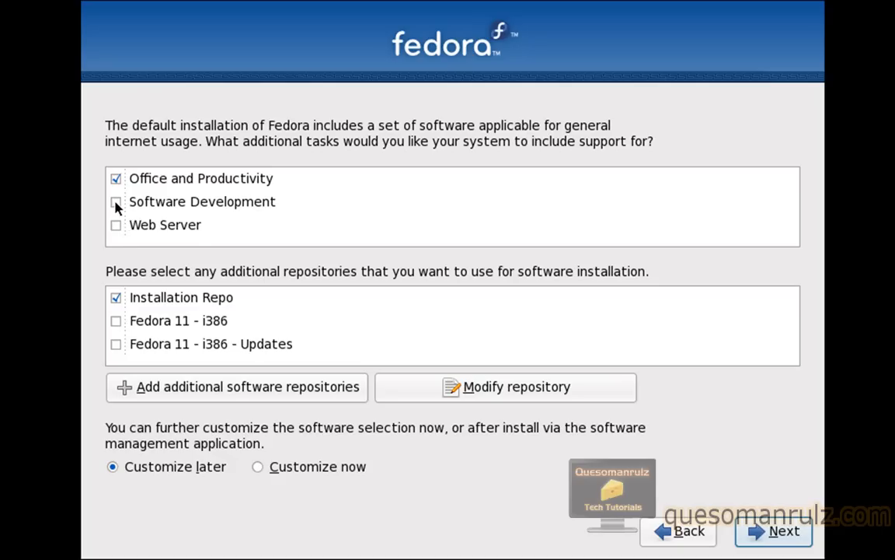
mouse_move(143, 206)
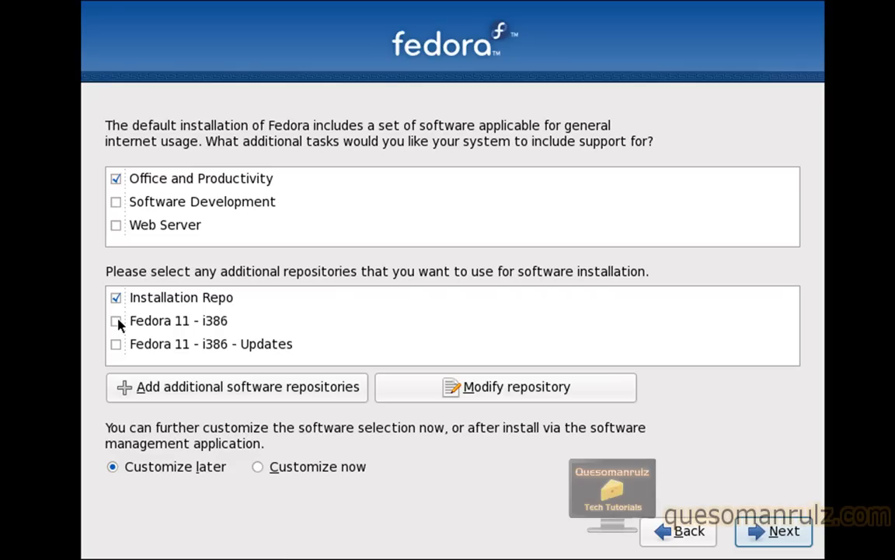
mouse_move(118, 343)
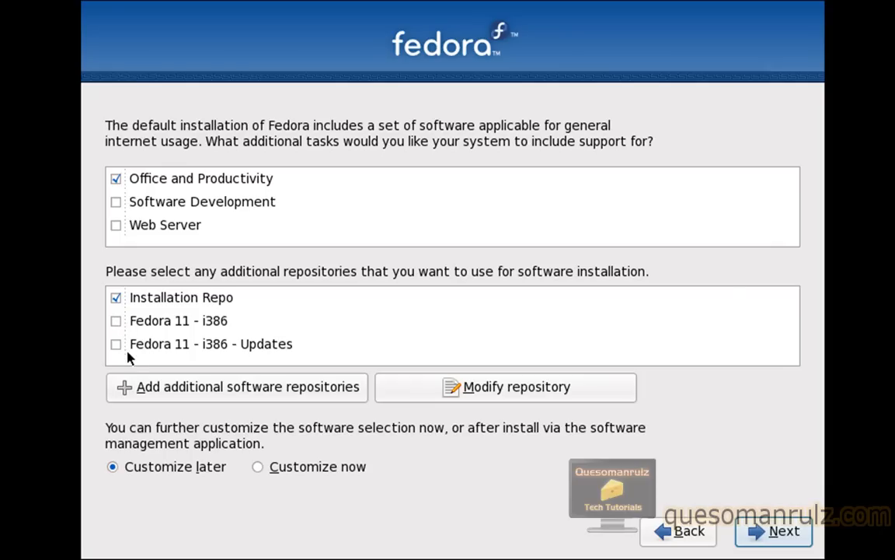
mouse_move(124, 350)
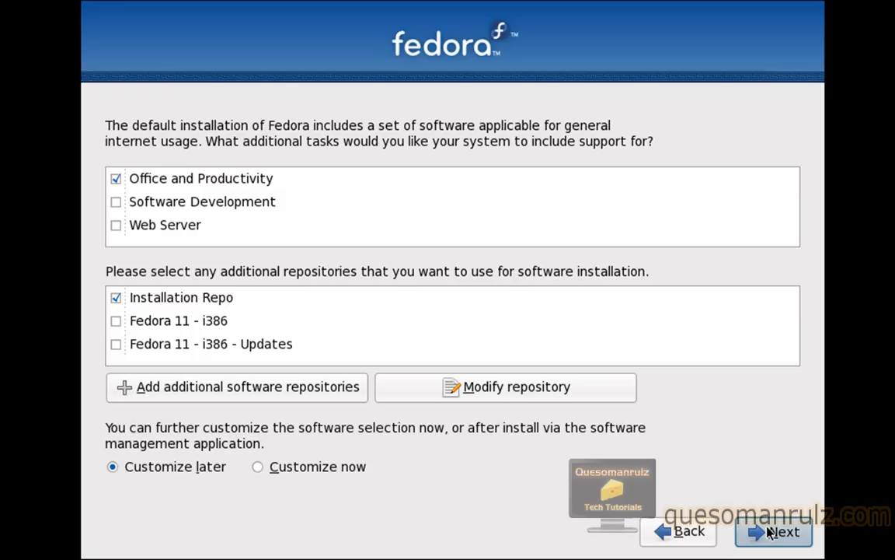
Run the installation to completion and reboot into the newly installed Fedora system
click(783, 532)
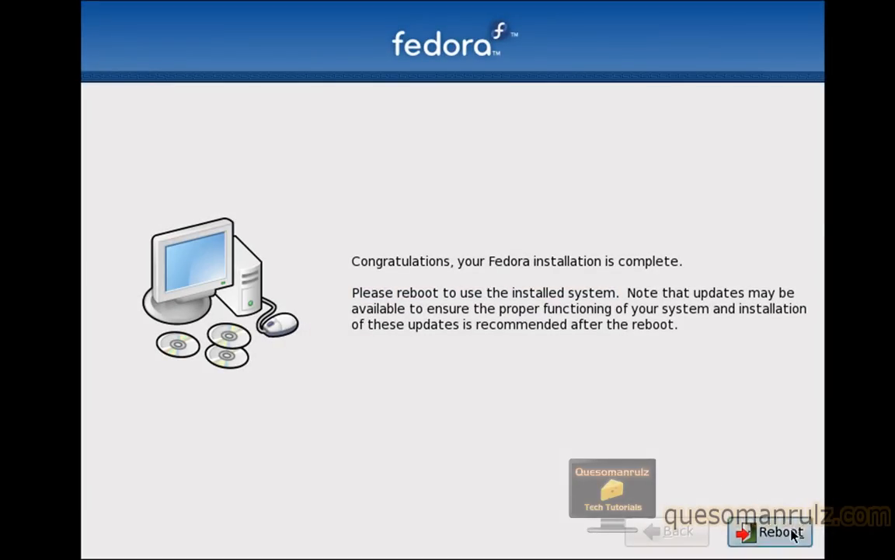
click(769, 532)
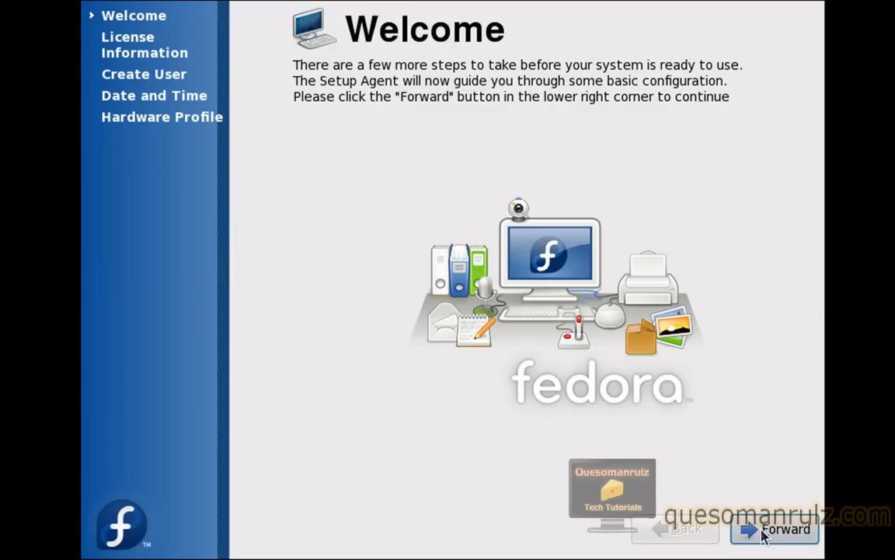
click(774, 528)
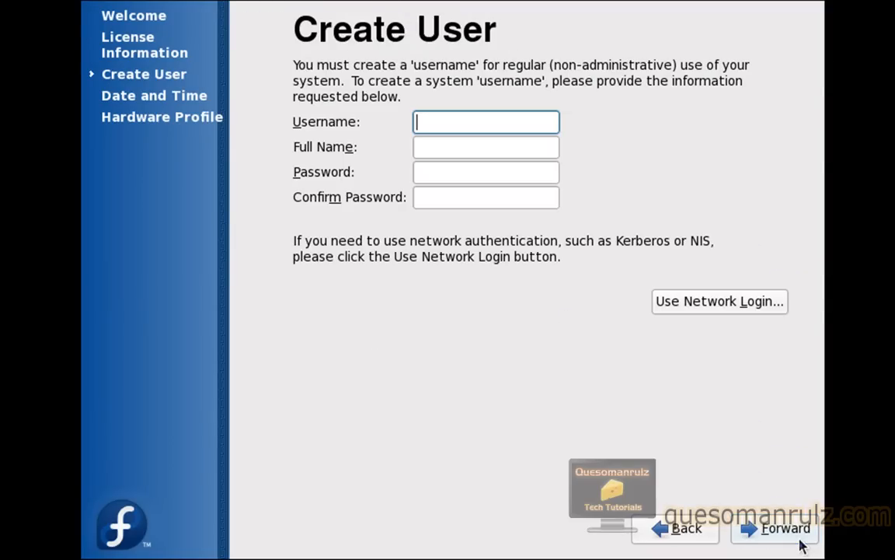
mouse_move(631, 187)
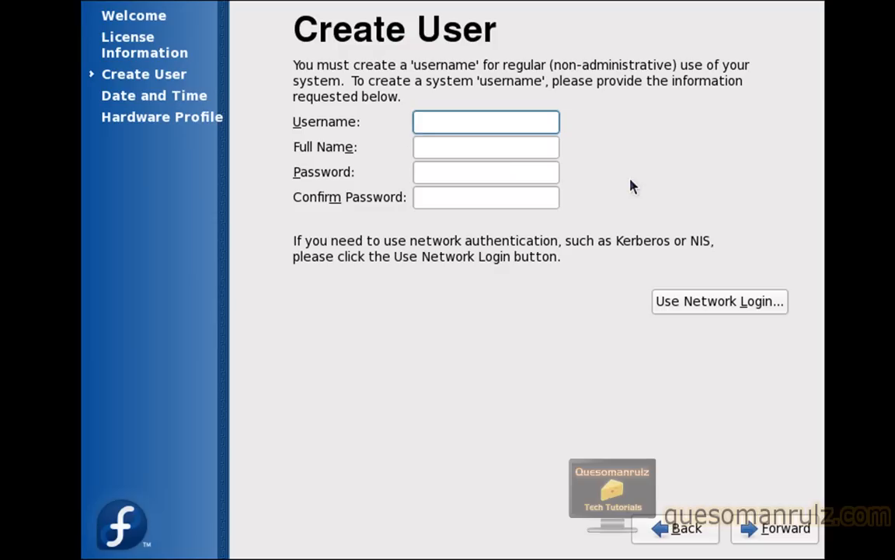
text(quesomanrulz)
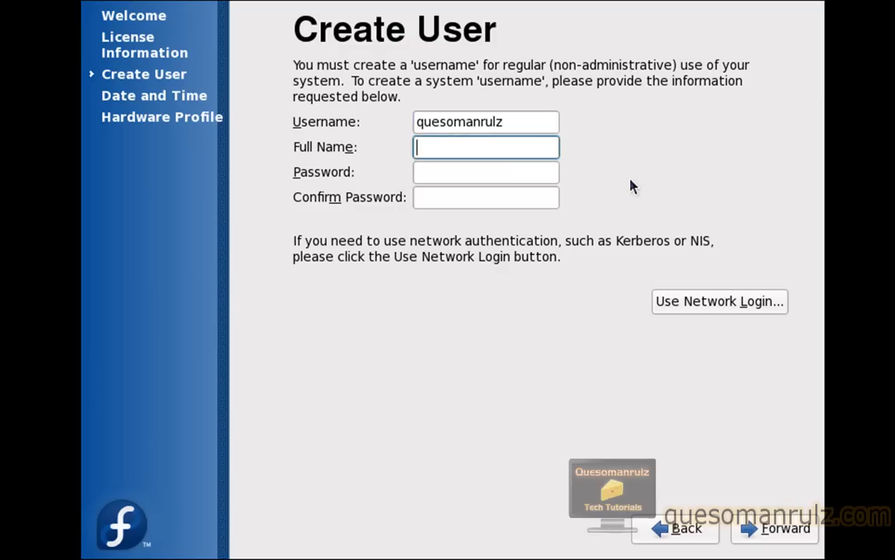
click(774, 529)
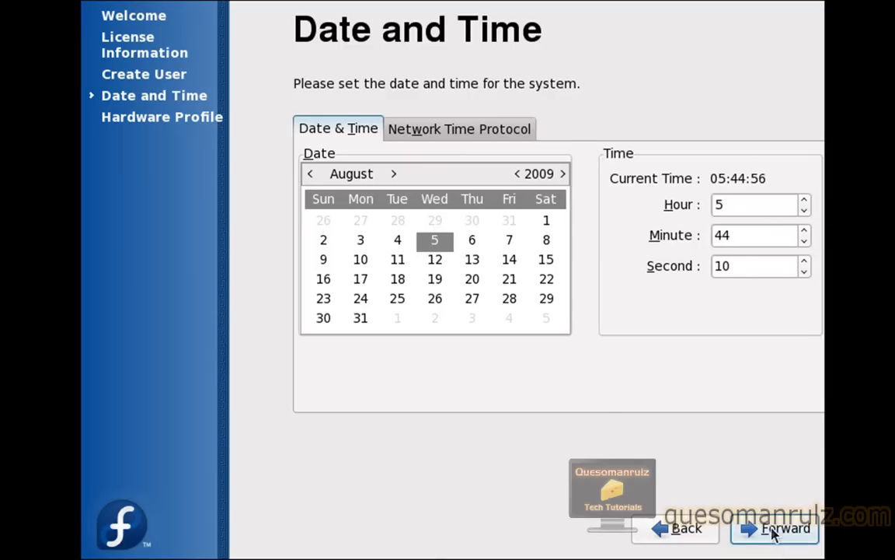
Keep the current date and time and finish setup without sending the hardware profile
click(774, 528)
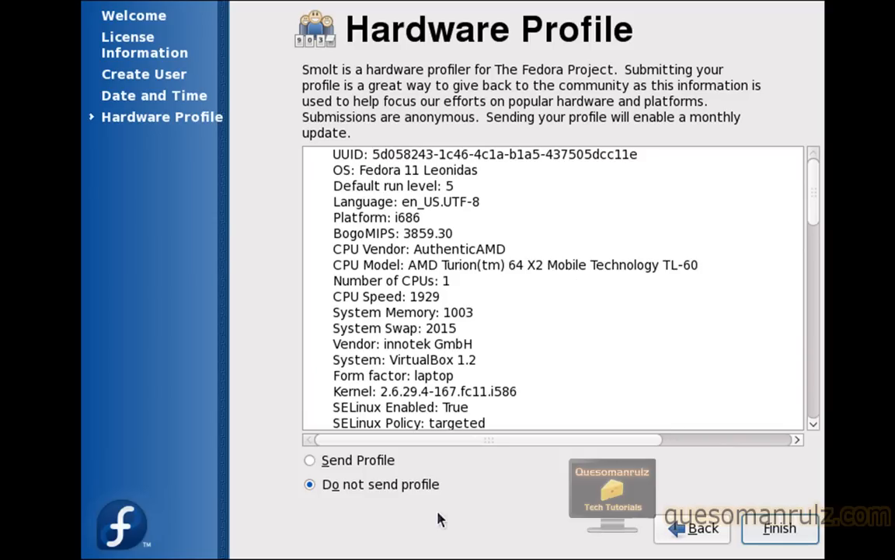
mouse_move(356, 479)
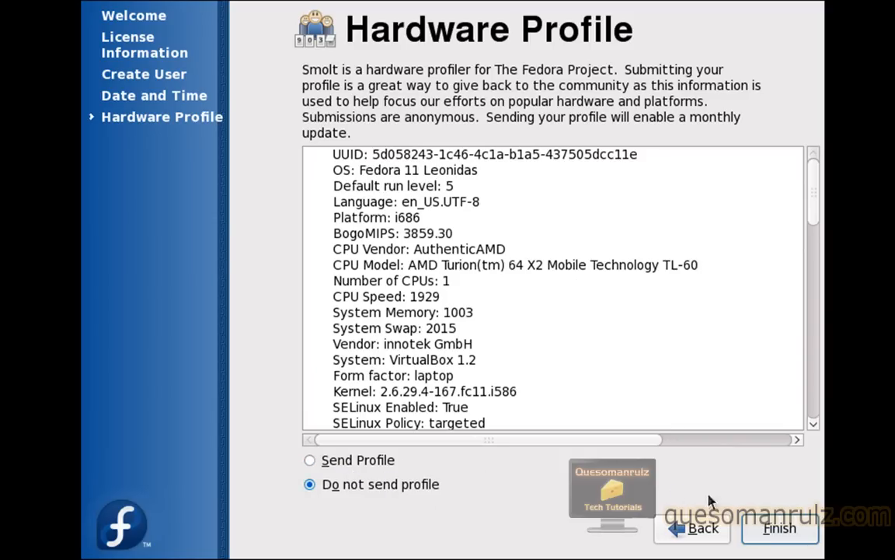
click(779, 529)
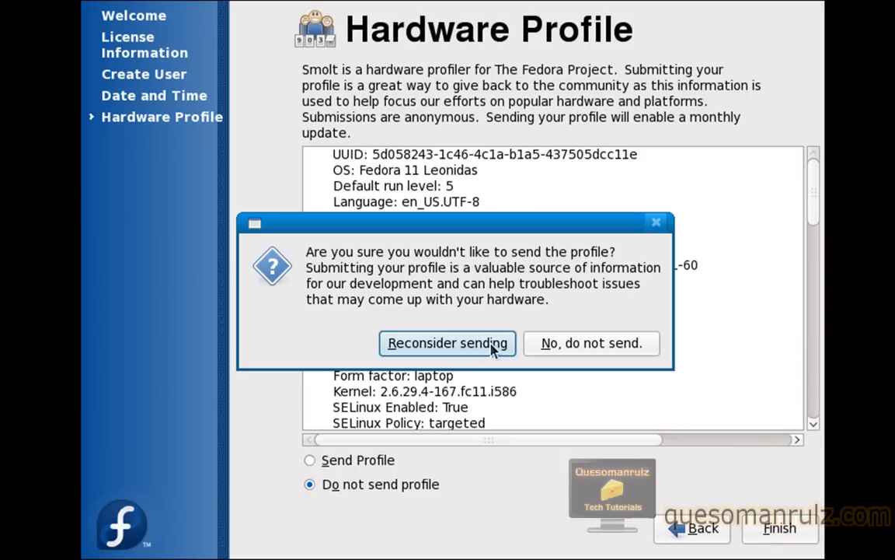
click(590, 344)
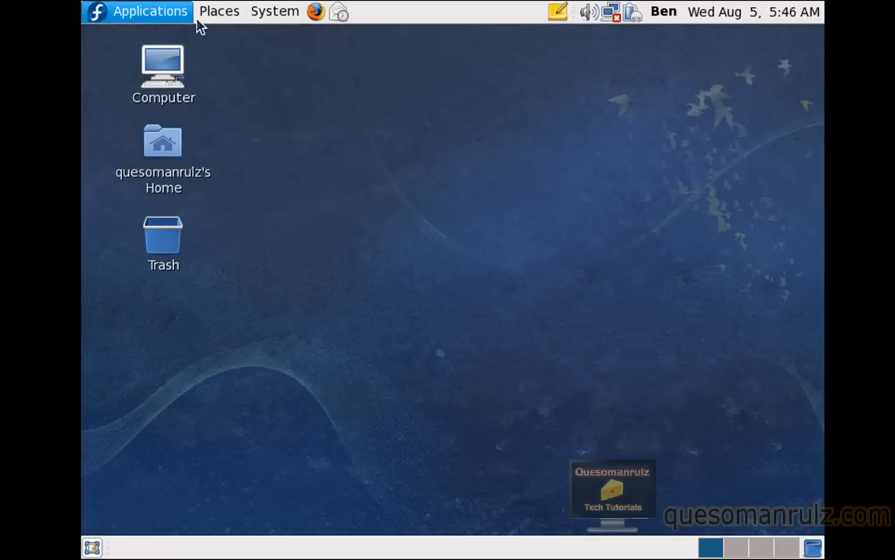
Launch Software Update from the panel menus so it starts checking for updates
click(149, 10)
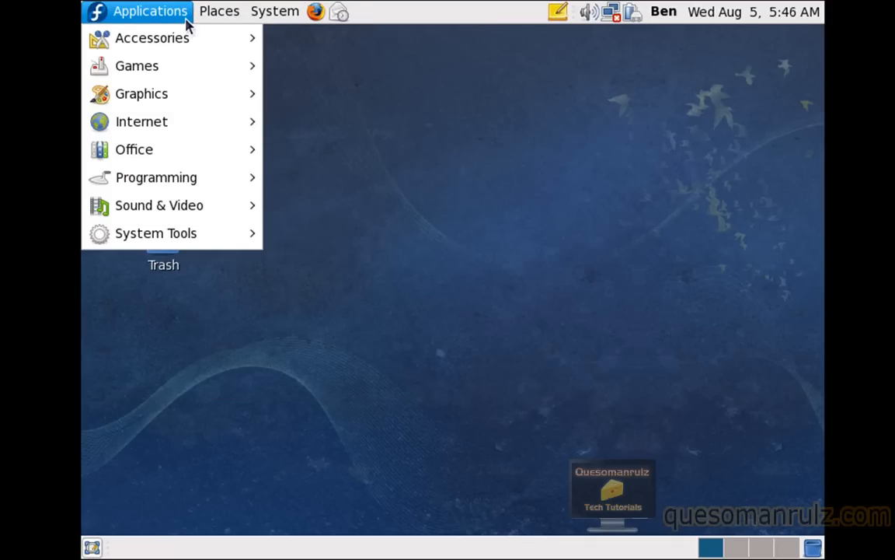
click(273, 11)
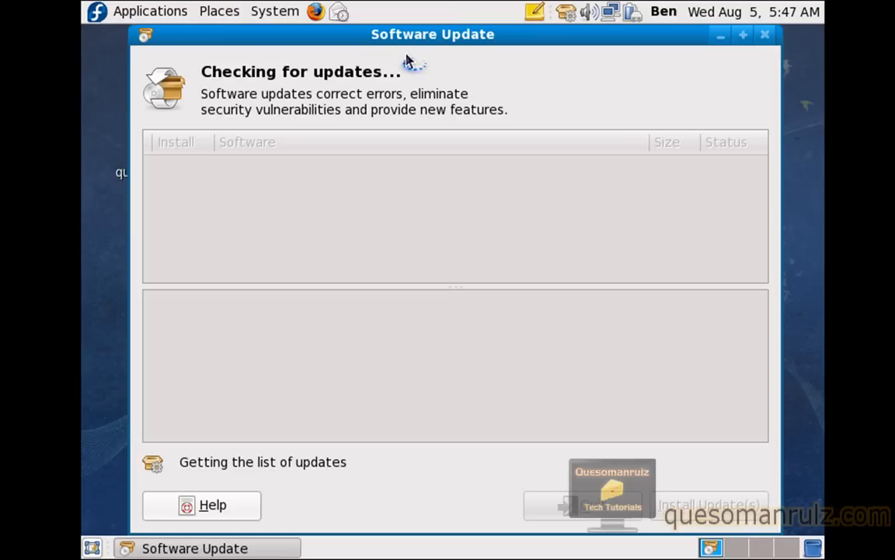
mouse_move(403, 49)
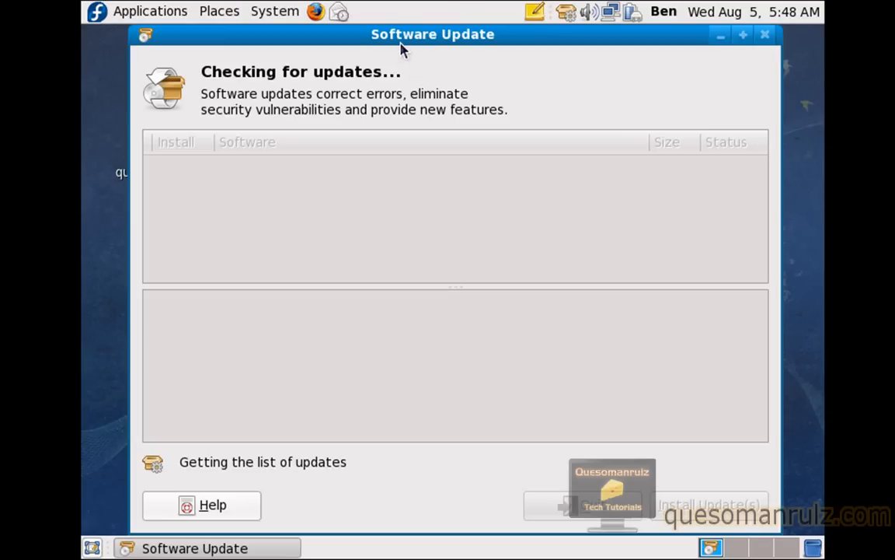
mouse_move(294, 25)
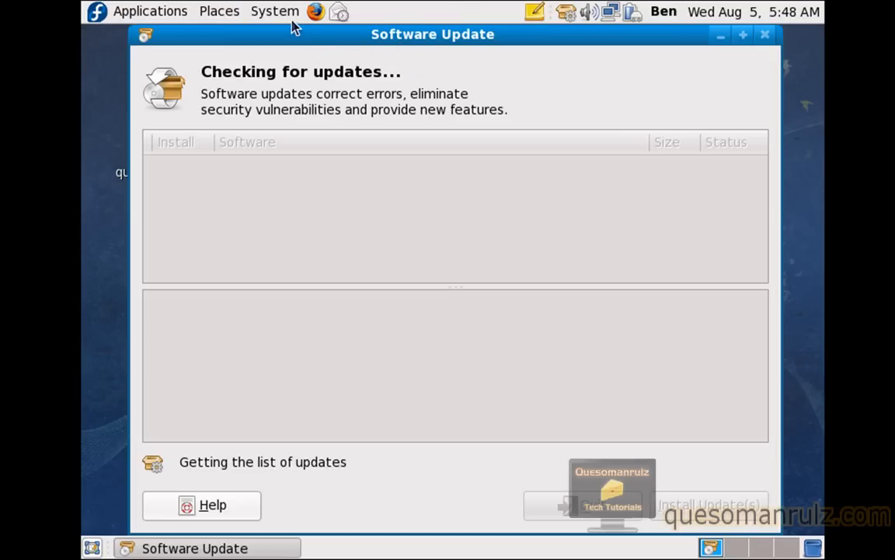